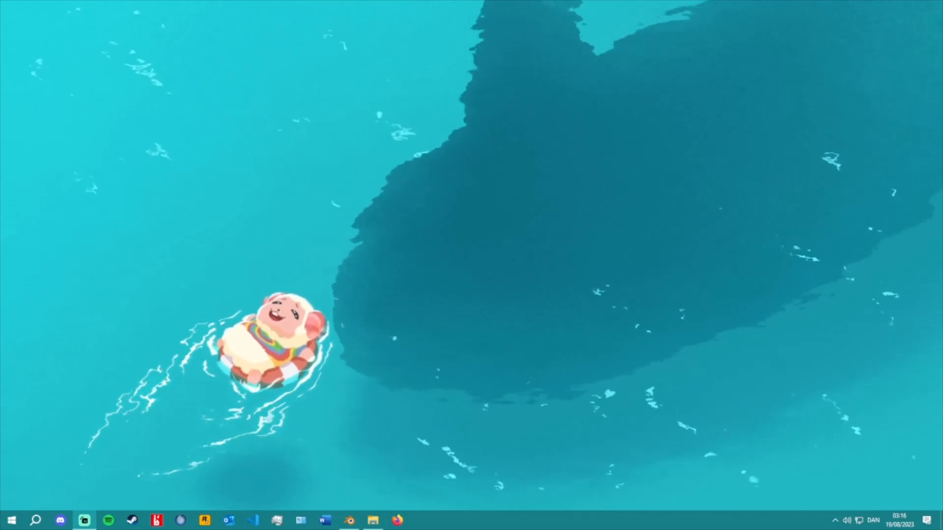
- Launch Blender and open tutorial.blend from the Head Replacer project
click(83, 520)
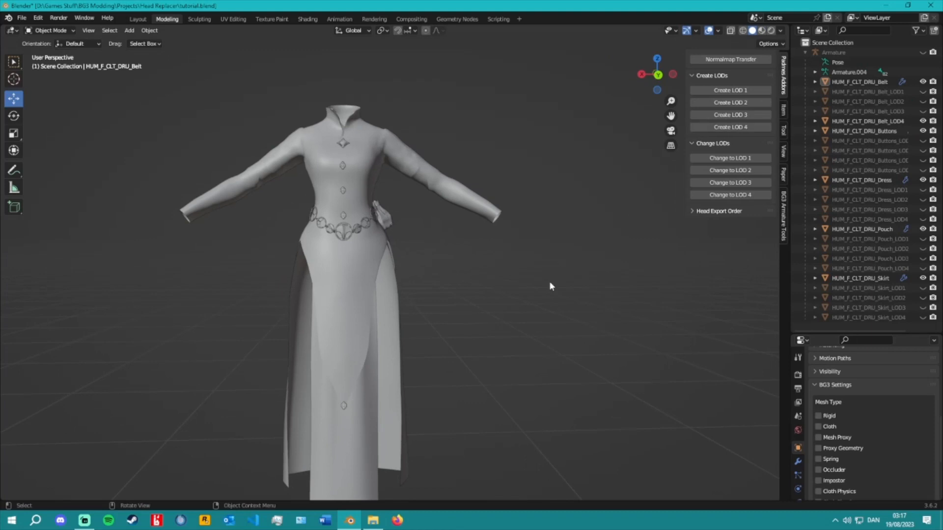
mouse_move(742, 287)
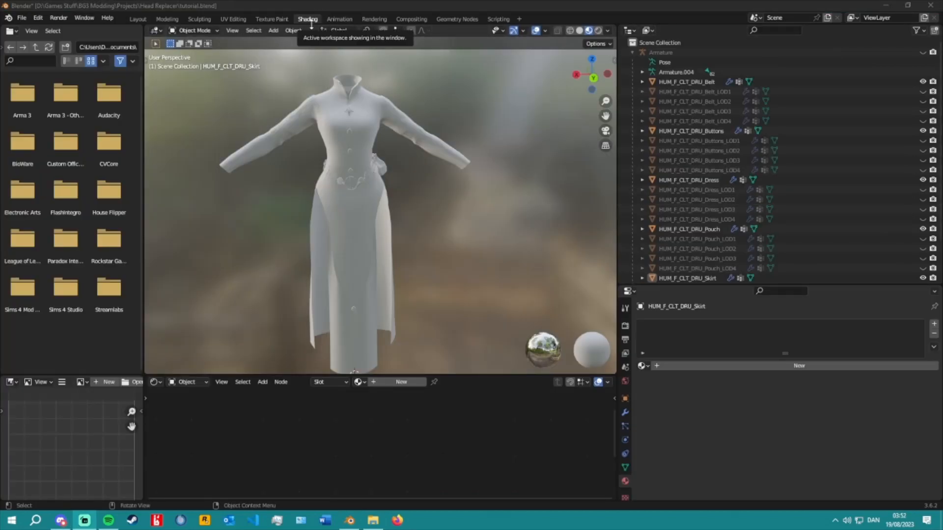
mouse_move(439, 375)
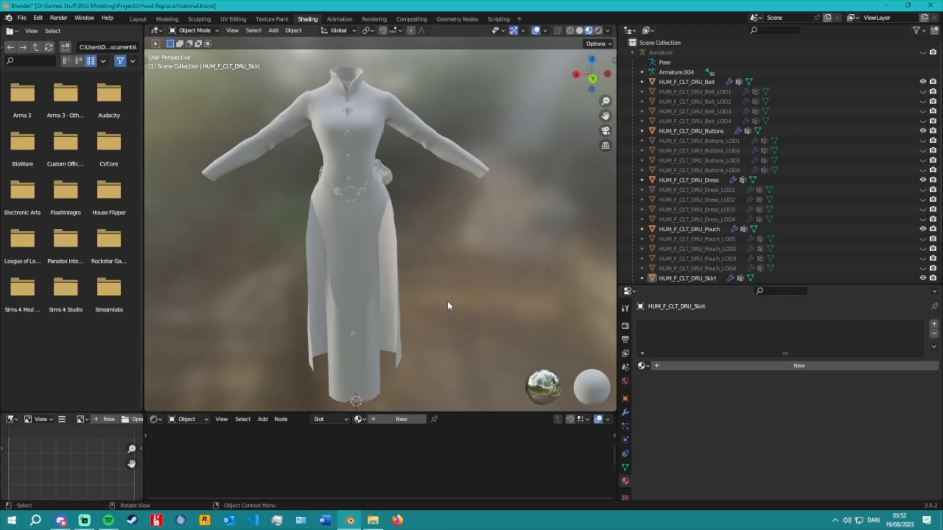
- Select HUM_F_CLT_DRU_Belt in Shading and add an Image Texture node to its material
click(687, 81)
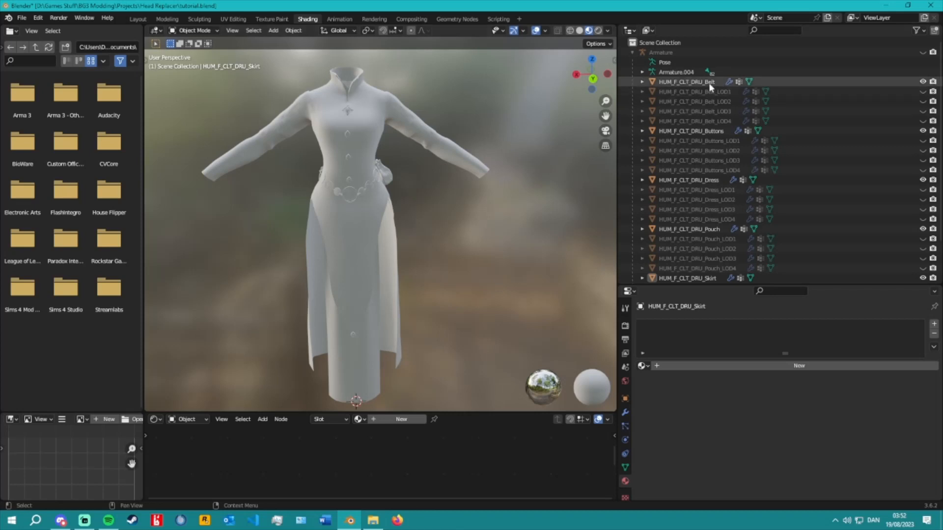
click(687, 81)
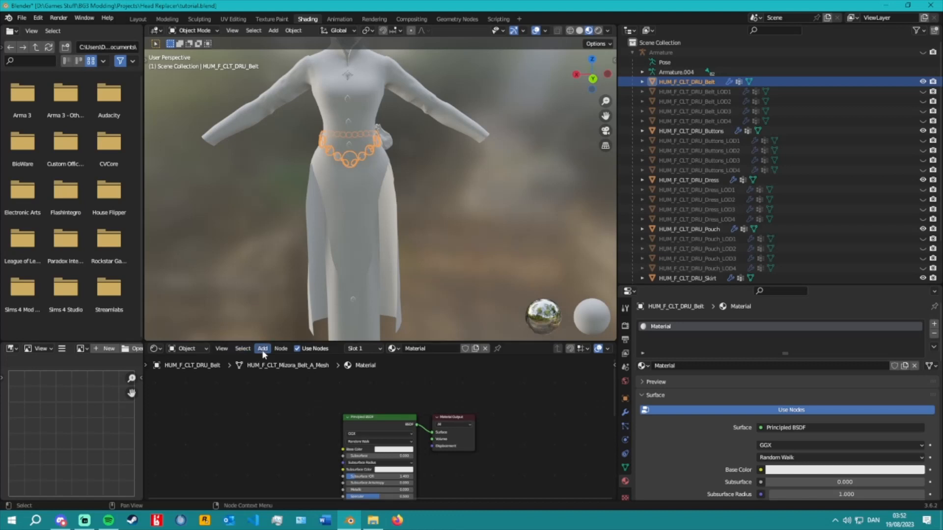
click(262, 349)
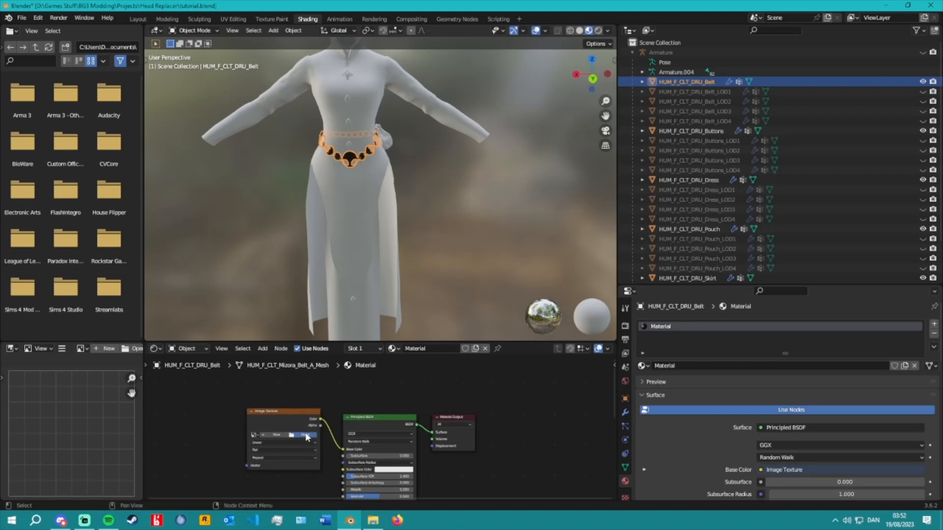
- Load an Albedo_Normal_Physical DDS image from the Fav Textures folder into the belt's texture node
click(306, 436)
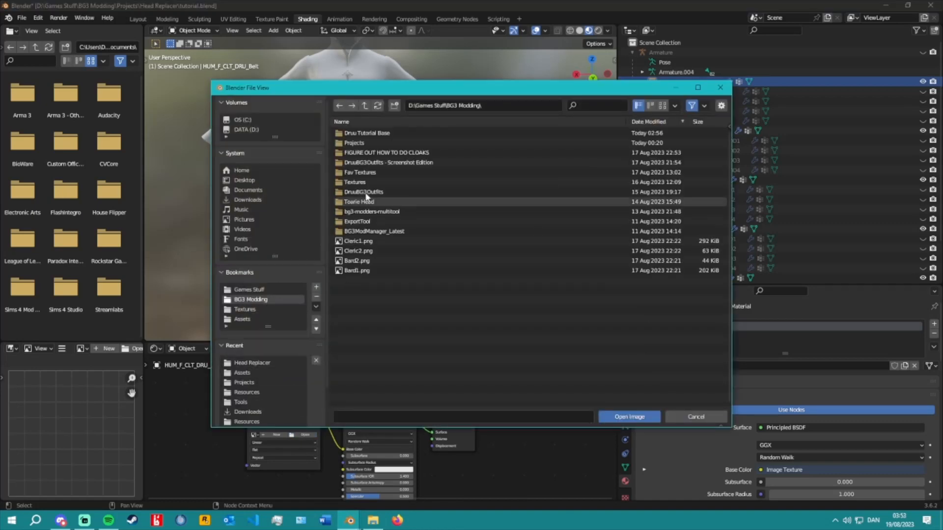
double_click(359, 173)
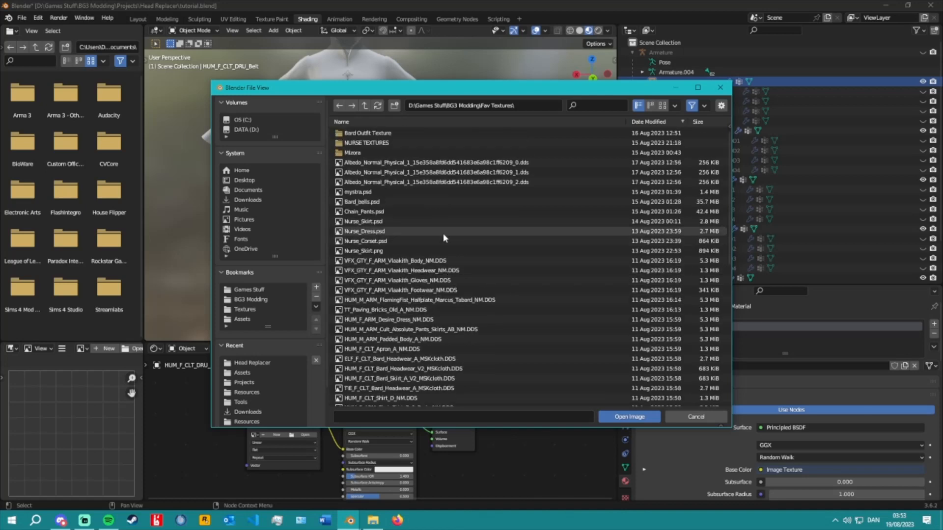
click(628, 417)
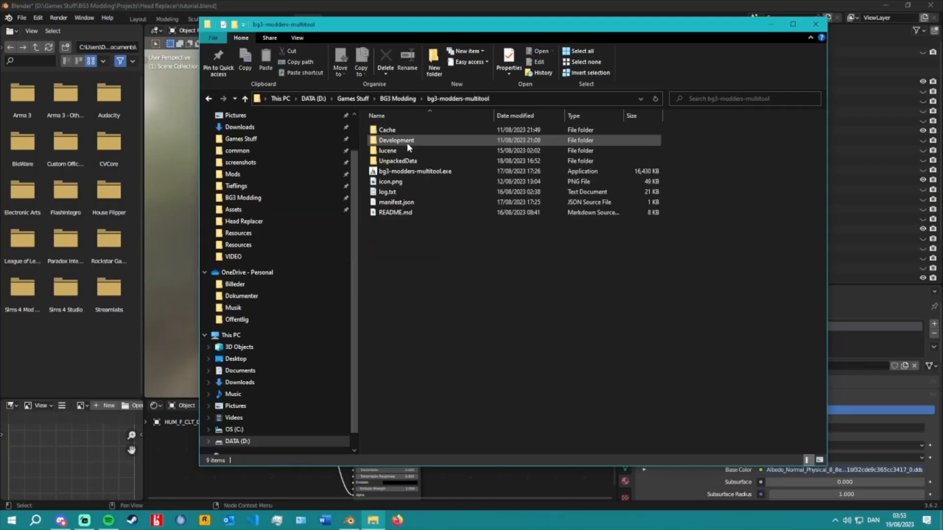
- Open Generated\Public in Explorer, save the Blender project, then return to the unpacked textures folder
double_click(398, 160)
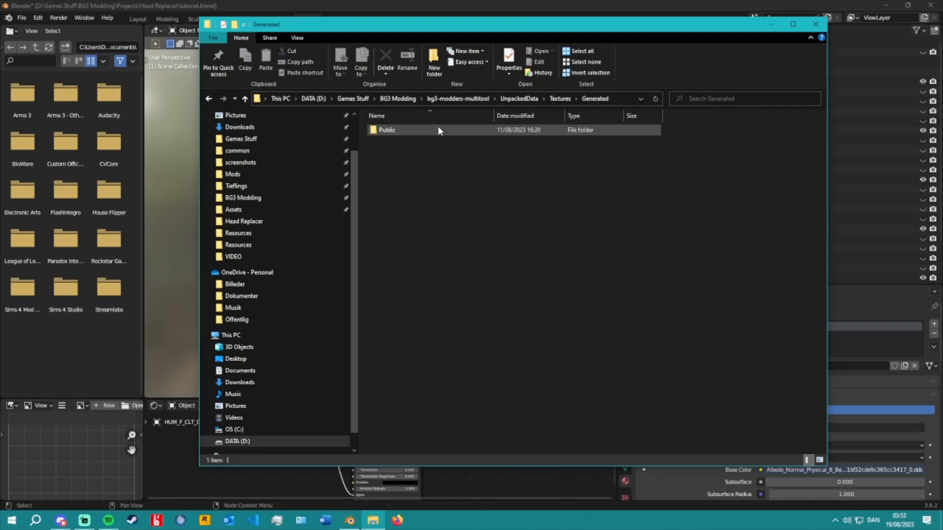
double_click(386, 130)
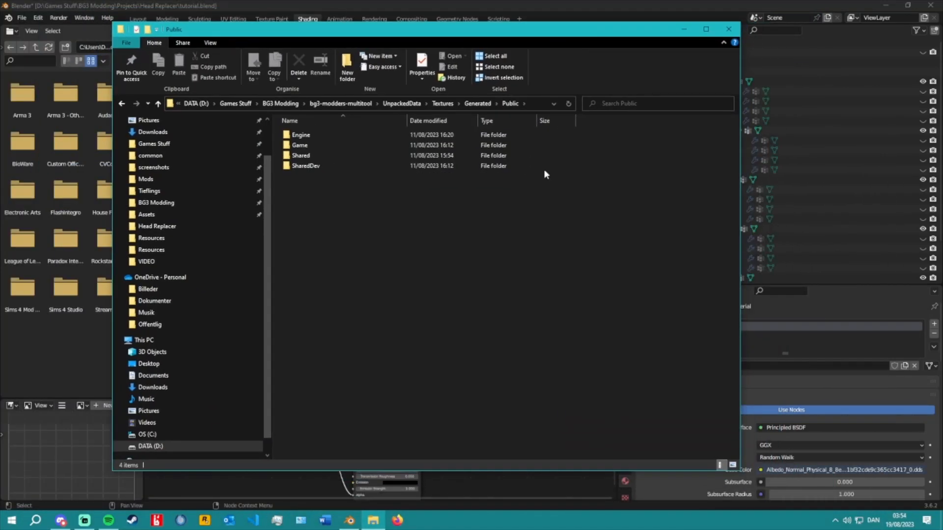
click(21, 18)
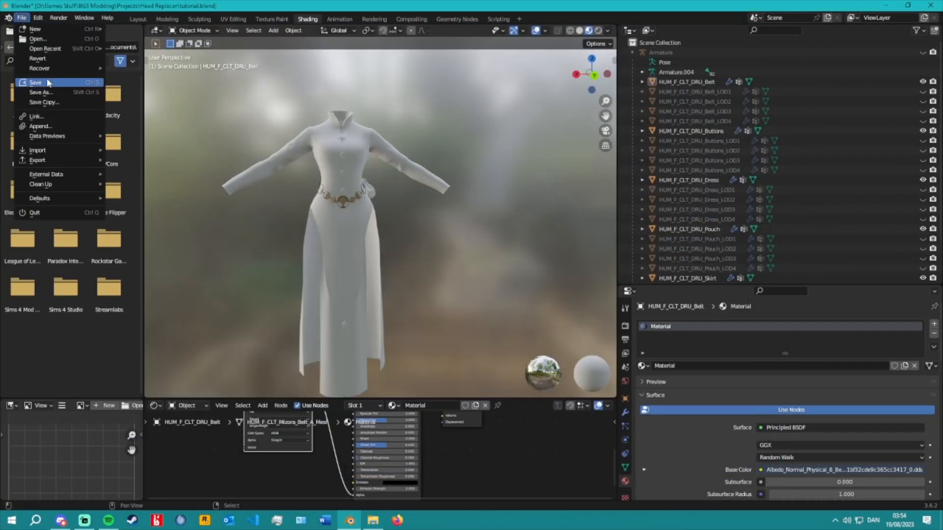
click(35, 82)
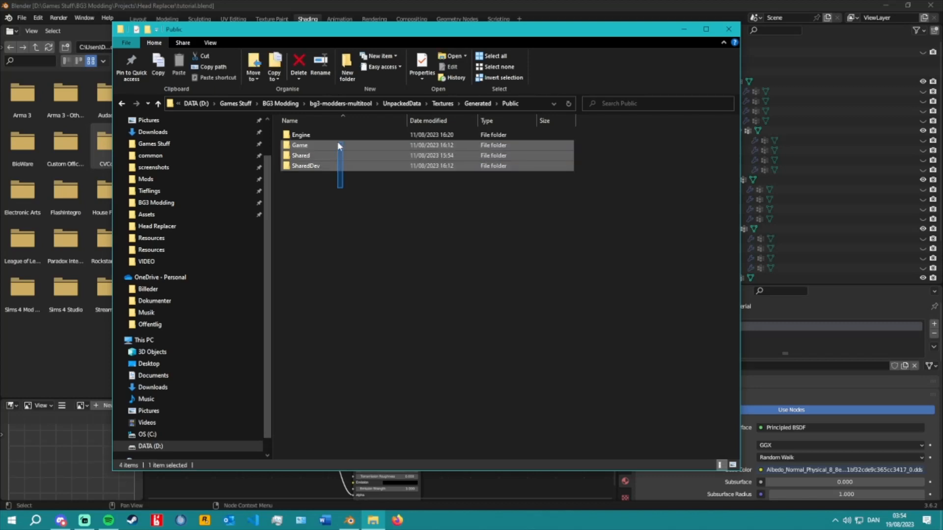
click(368, 259)
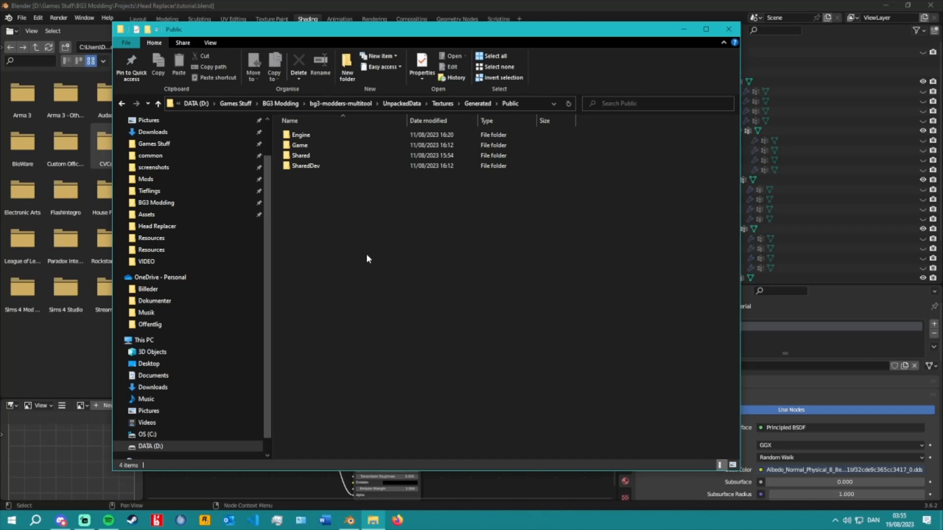
click(430, 103)
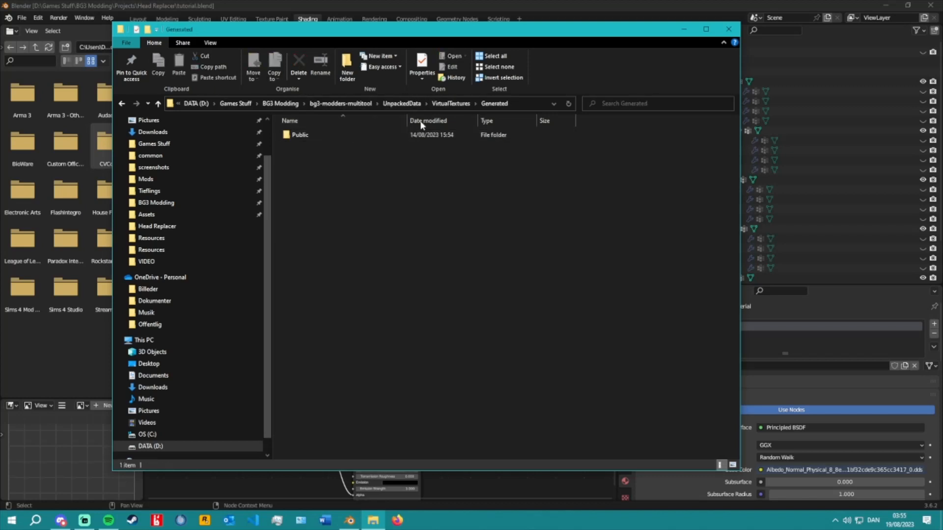
- Open Public\VirtualTextures, select Albedo_Normal_Physical_0.gts and scroll through the texture files
double_click(300, 134)
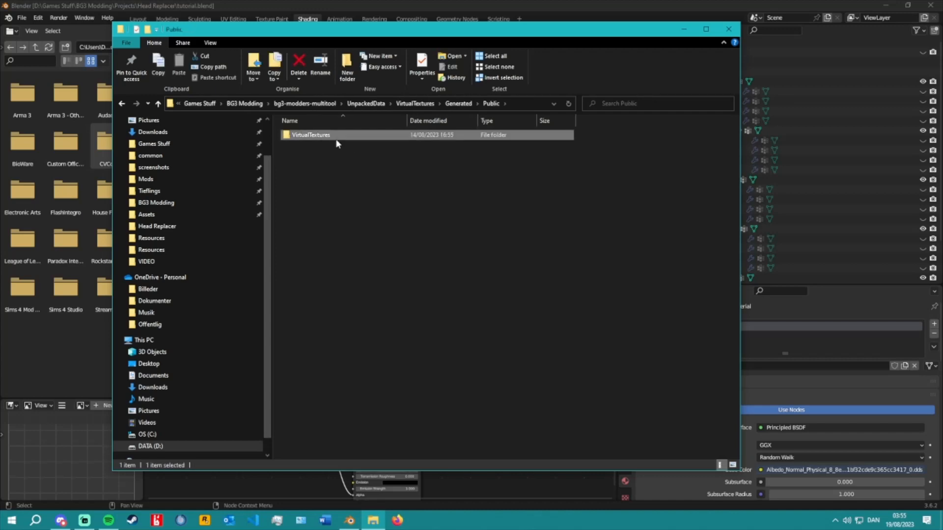
double_click(310, 134)
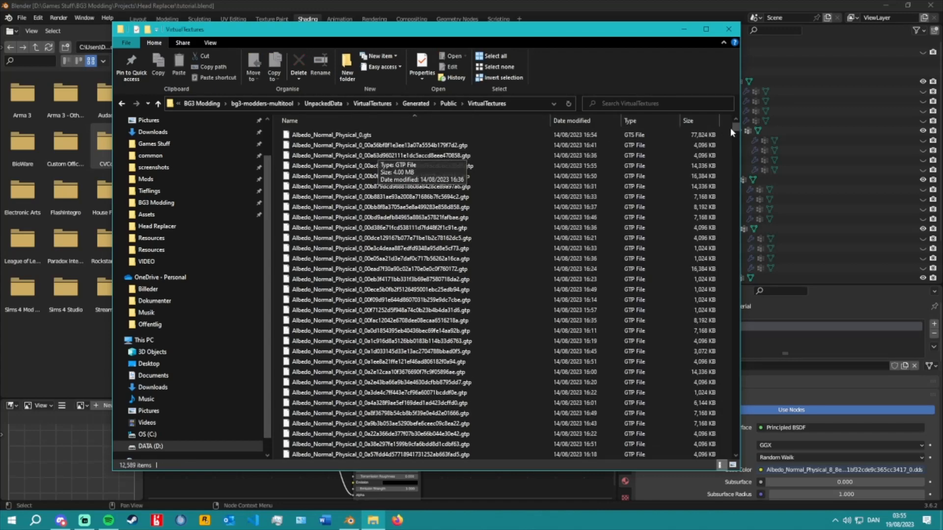
scroll(down, 3)
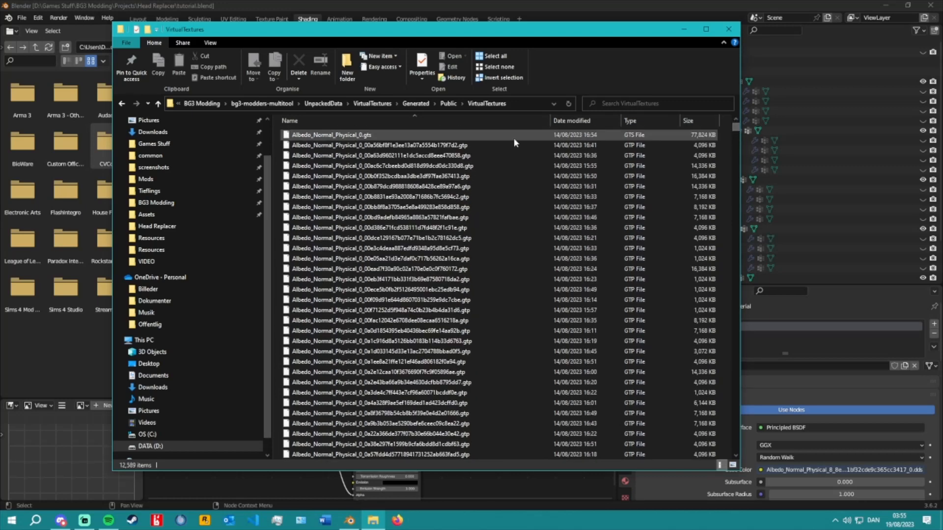
click(330, 134)
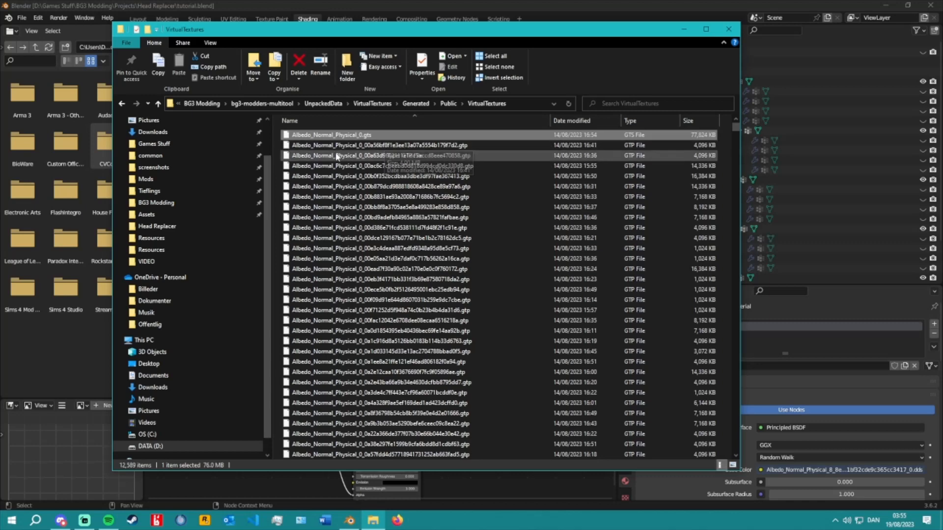
scroll(down, 3)
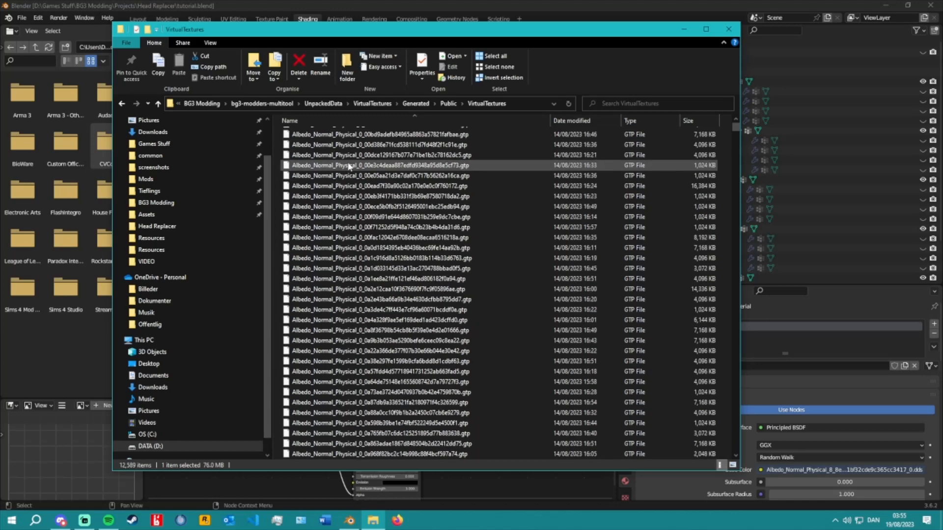
scroll(down, 3)
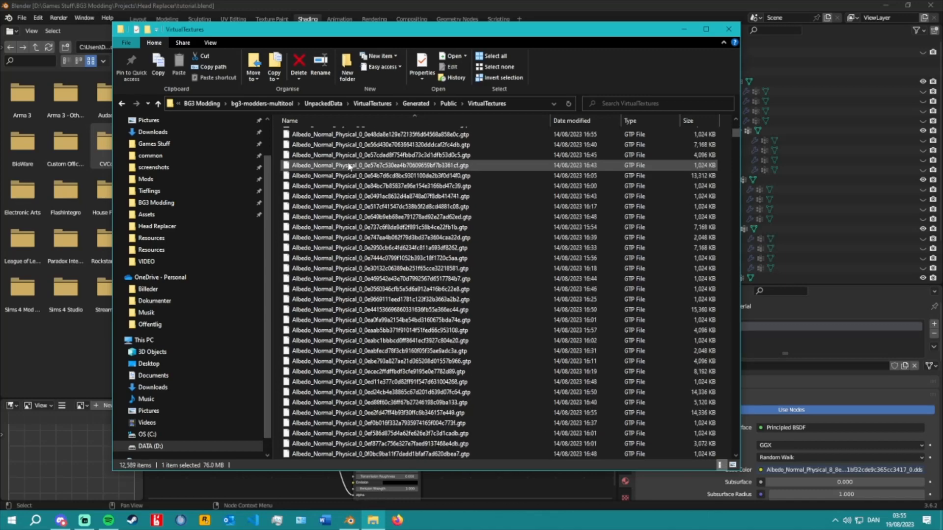
scroll(down, 3)
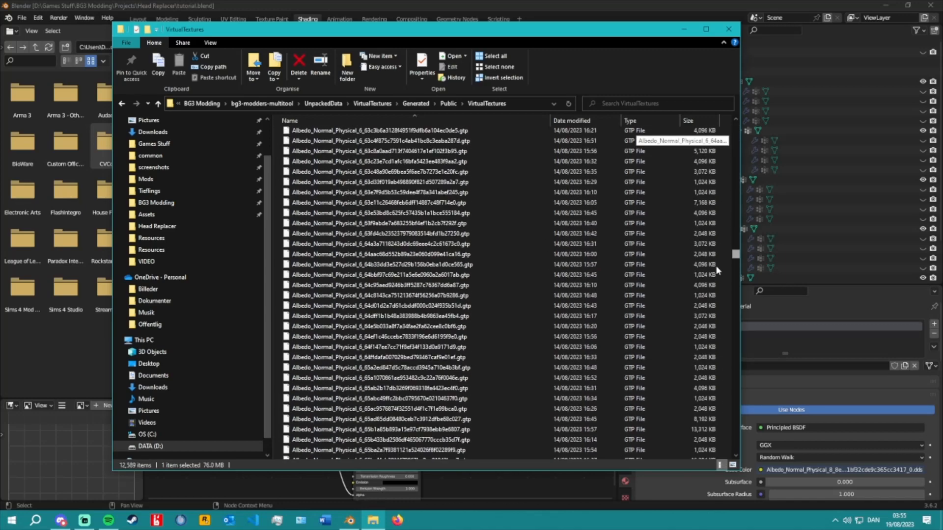
scroll(down, 3)
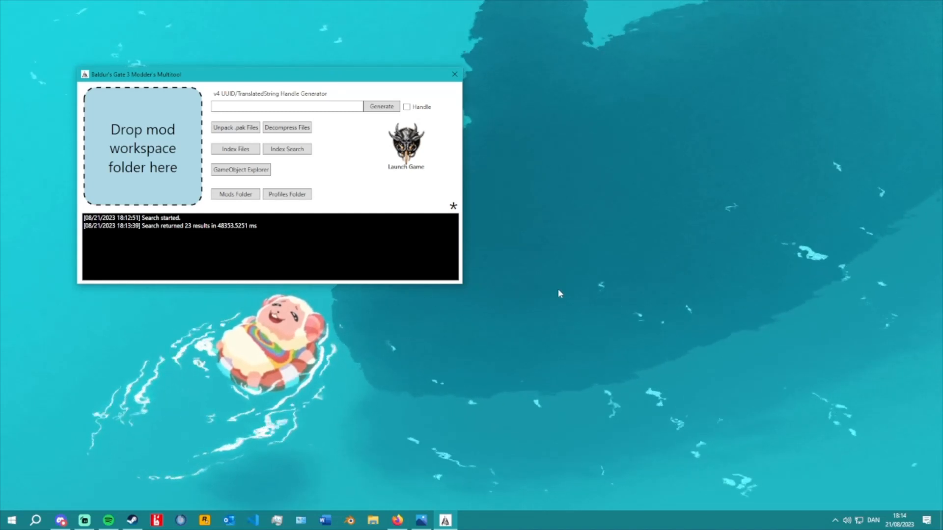
mouse_move(287, 149)
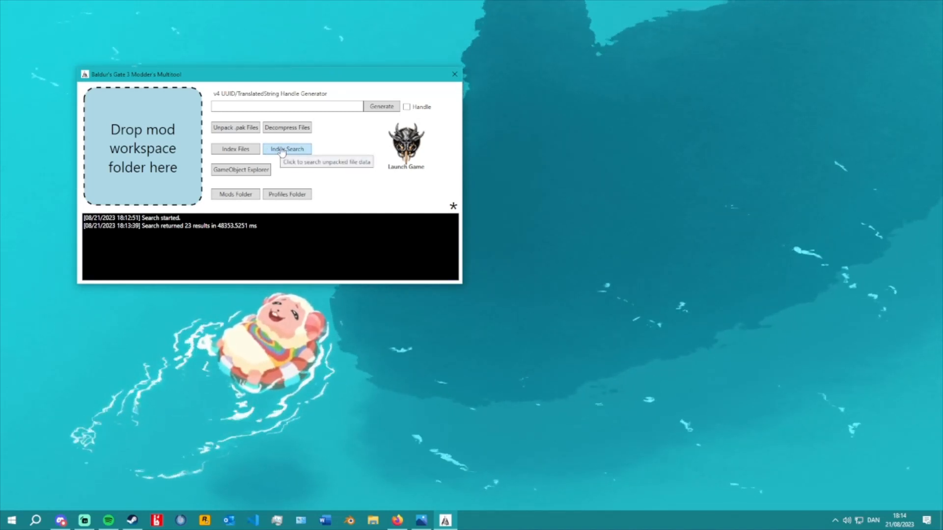
- Run an Index Search of the unpacked files for 'HUM_F_ARM_Robe_Shar_Skort'
click(287, 148)
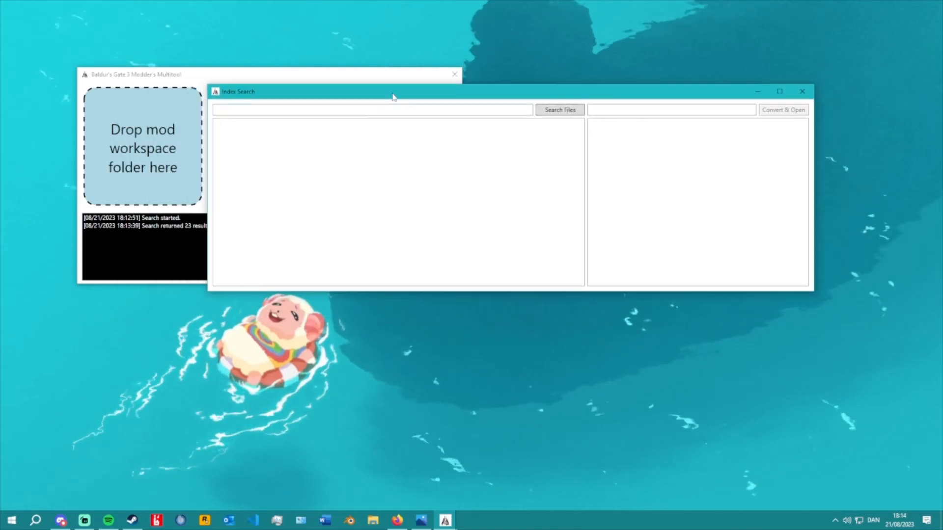
text(HUM_F_ARM_Robe_Shar_Skort)
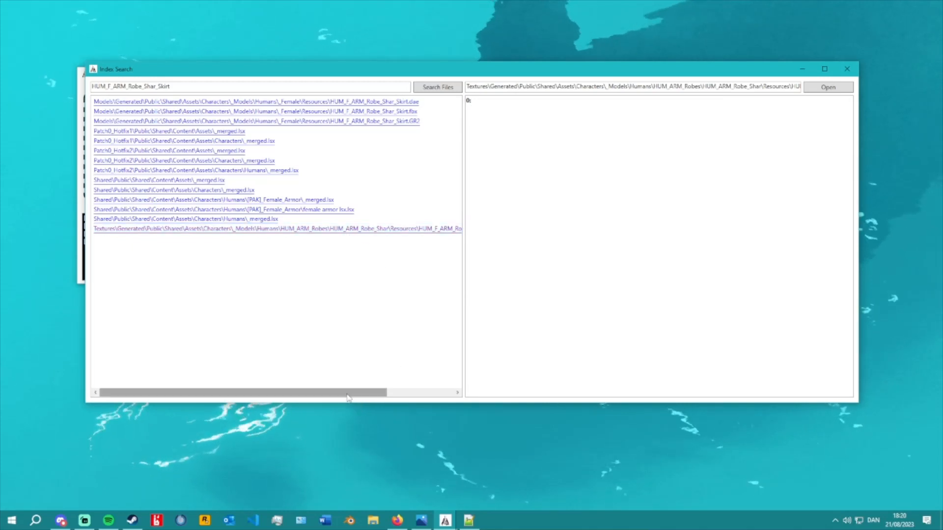
- Preview skirt matches in the Shared Assets, Hotfix1 characters and Female_Armor merged files
scroll(left, 3)
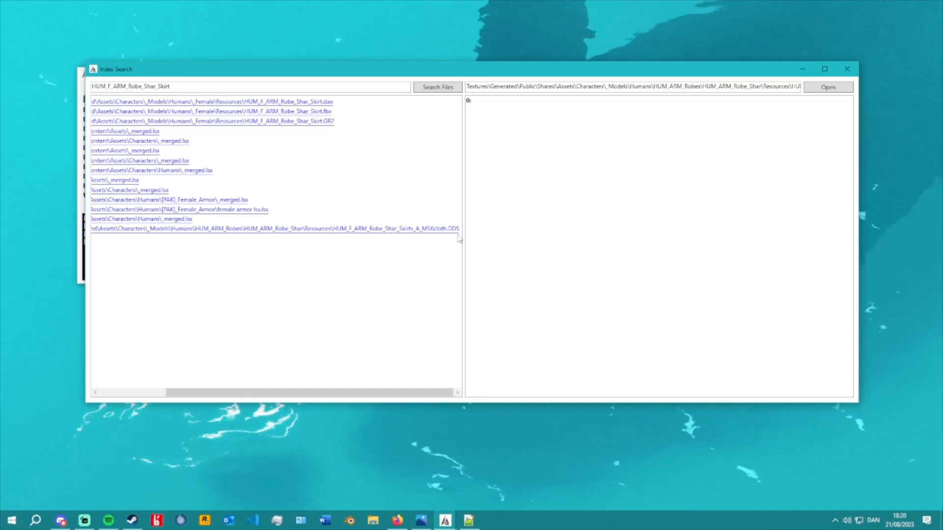
drag(151, 391, 282, 391)
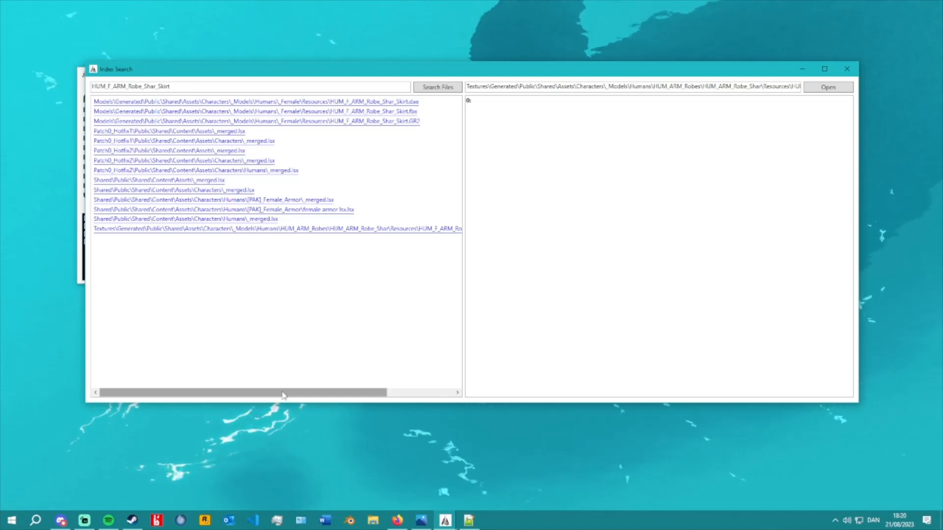
drag(283, 392, 204, 392)
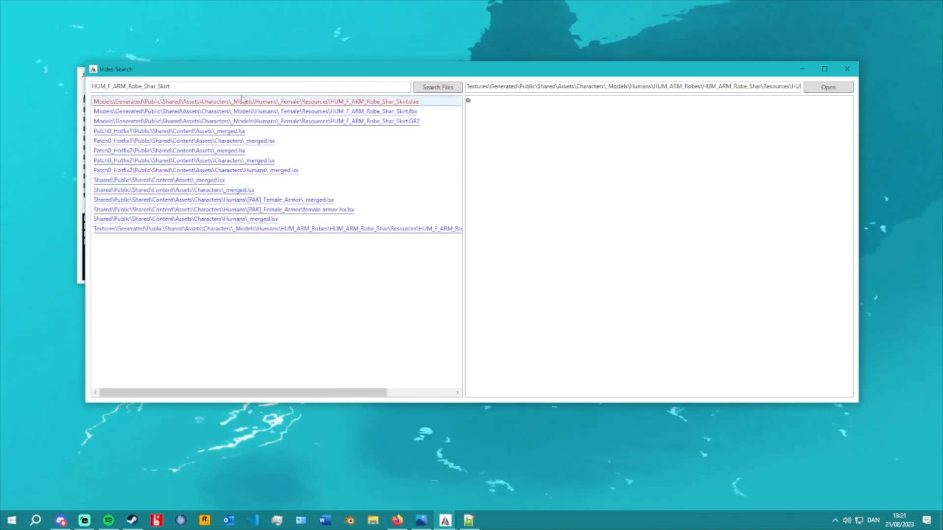
click(175, 190)
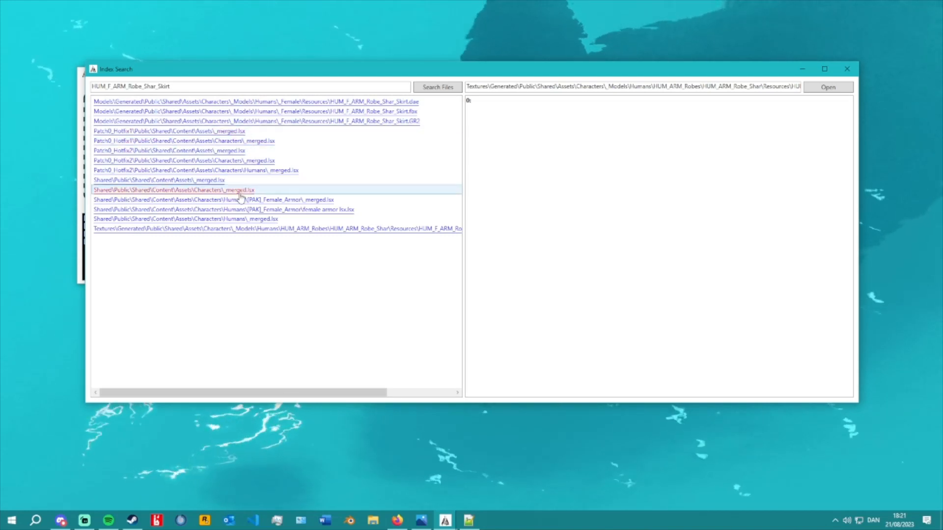
click(159, 179)
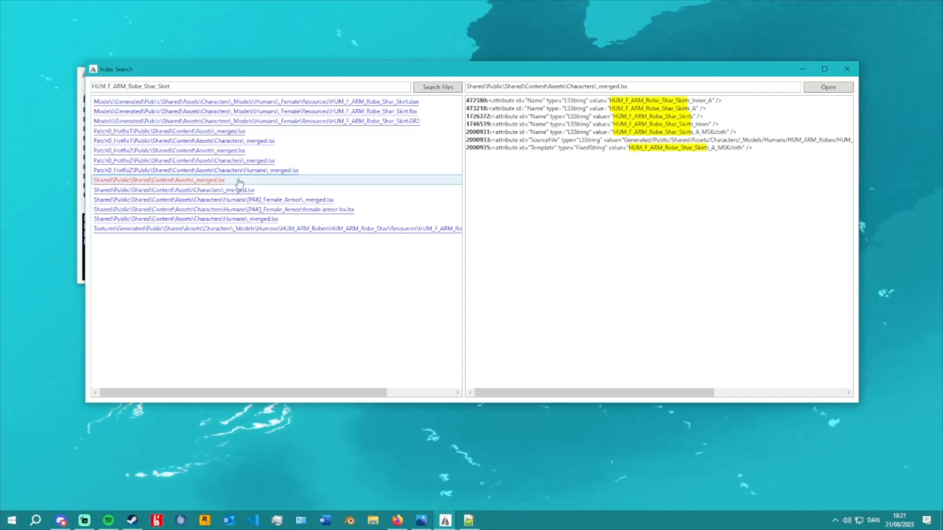
click(196, 170)
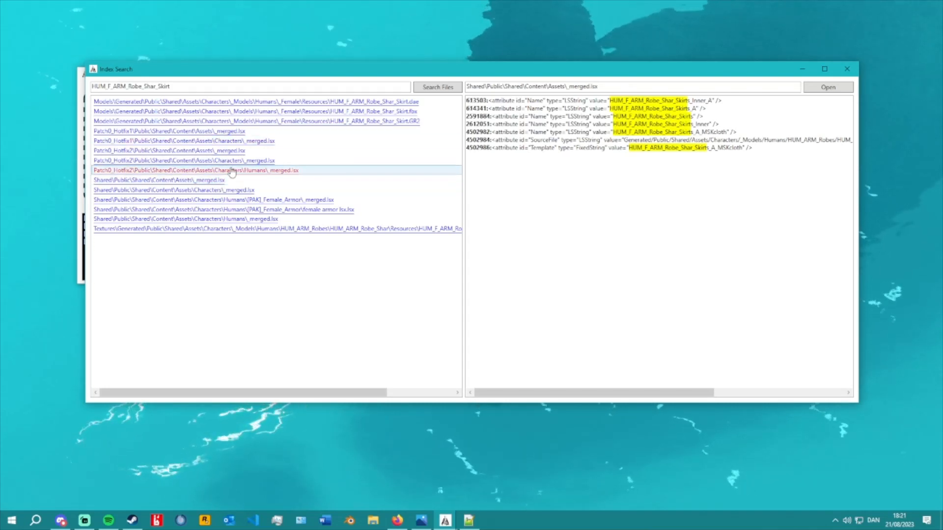
click(183, 140)
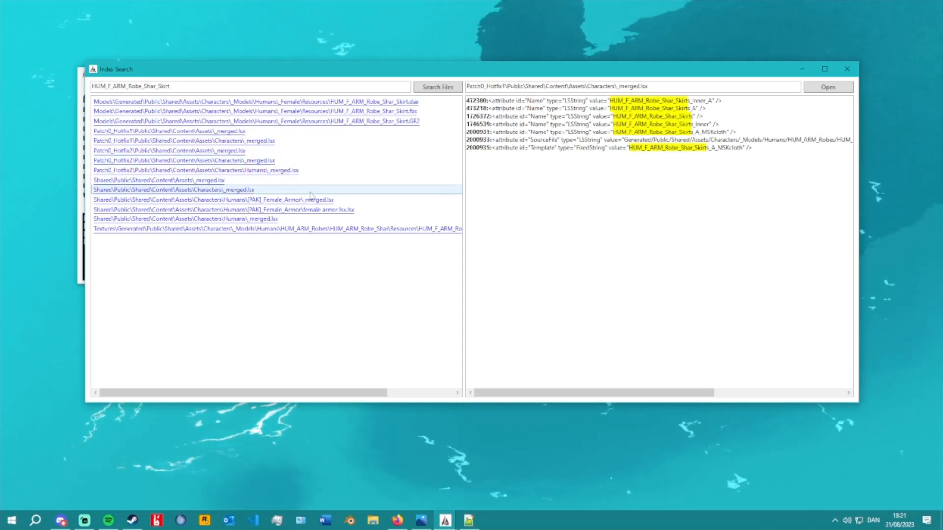
click(212, 198)
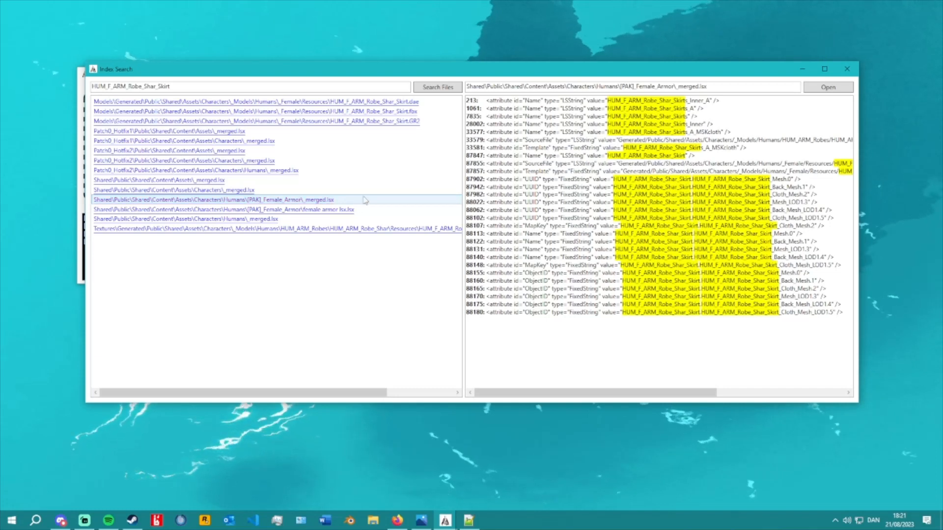
click(223, 209)
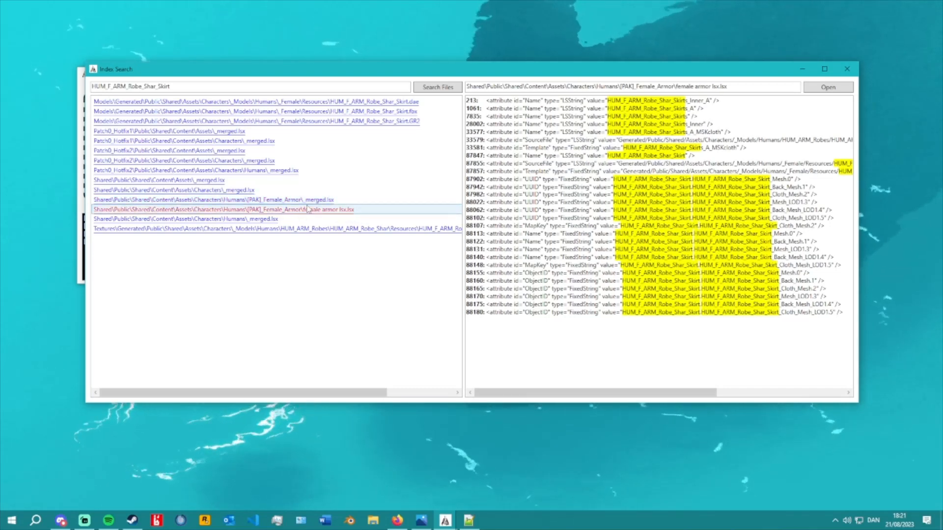
click(212, 198)
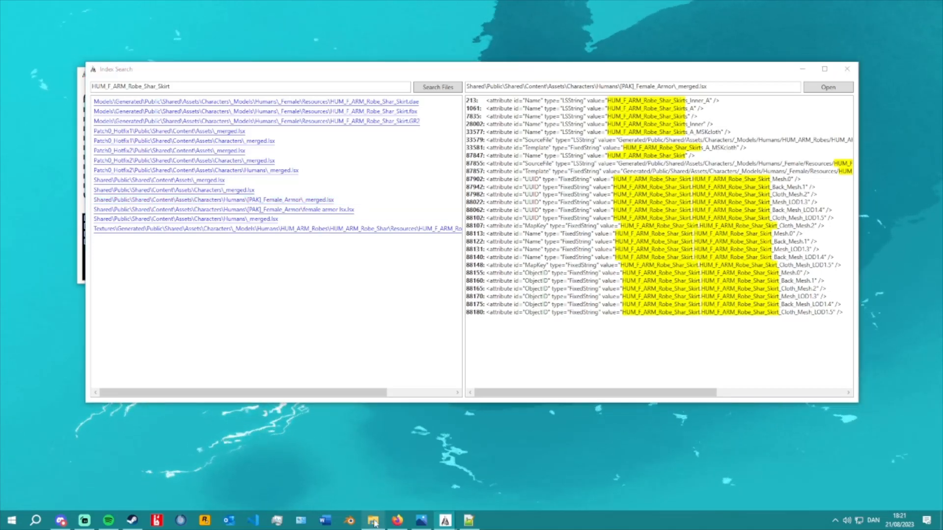
- Launch ConverterApp.exe from the BG3 Modding ExportTool folder
click(373, 520)
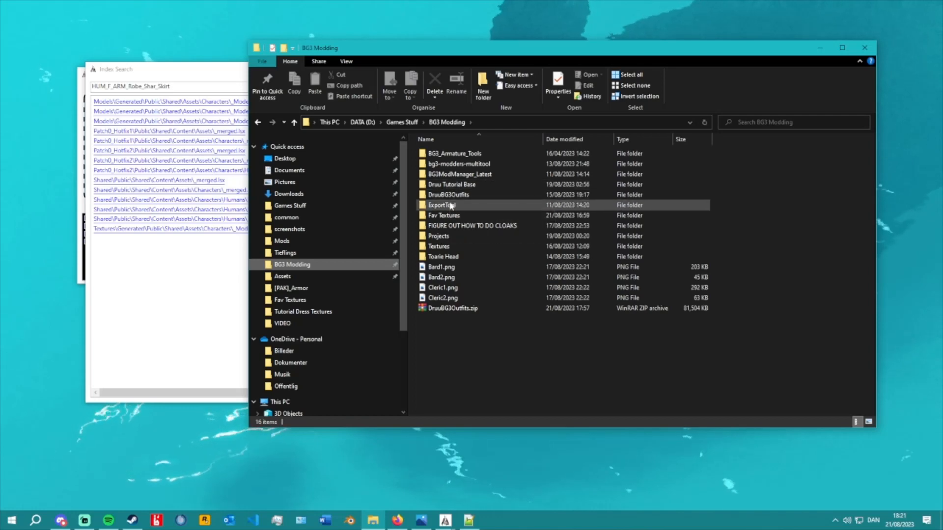
double_click(442, 204)
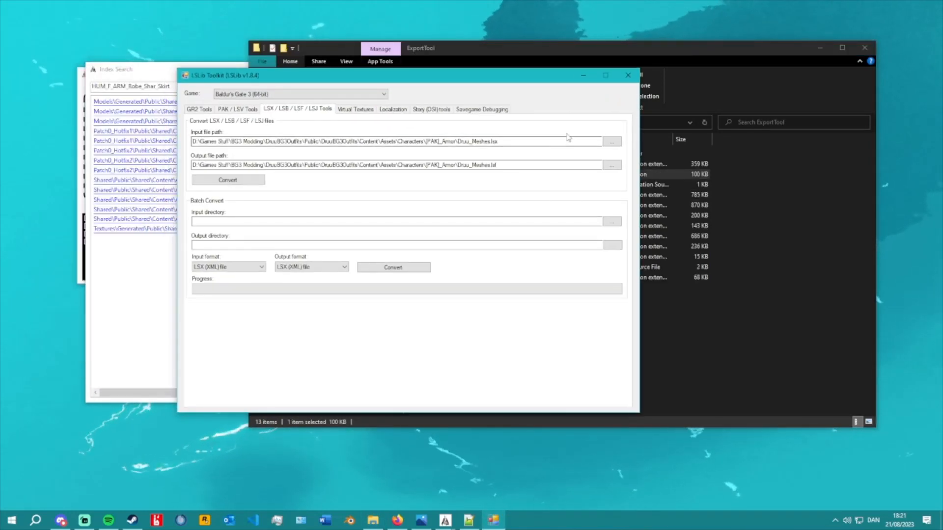
double_click(487, 164)
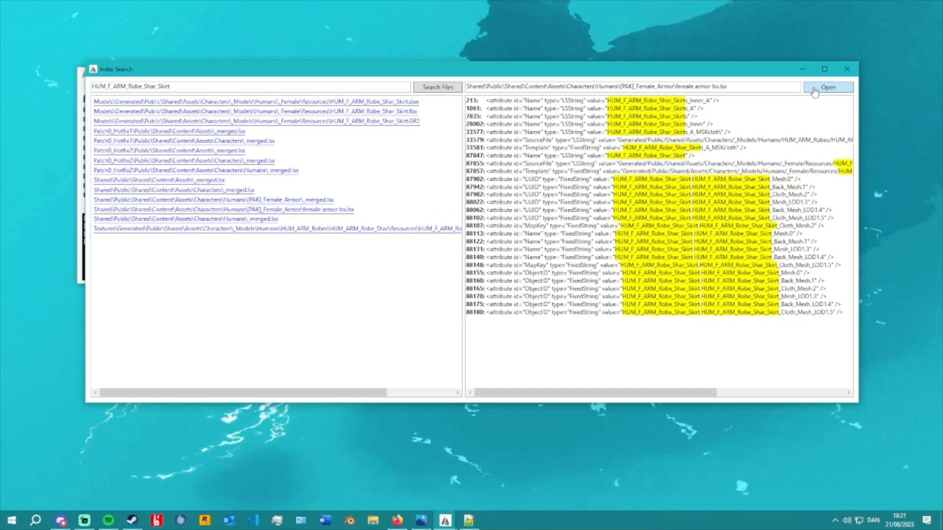
- Open the female armor lsx in Notepad++, find the skirt name, and select its GTexFileName hash
click(828, 86)
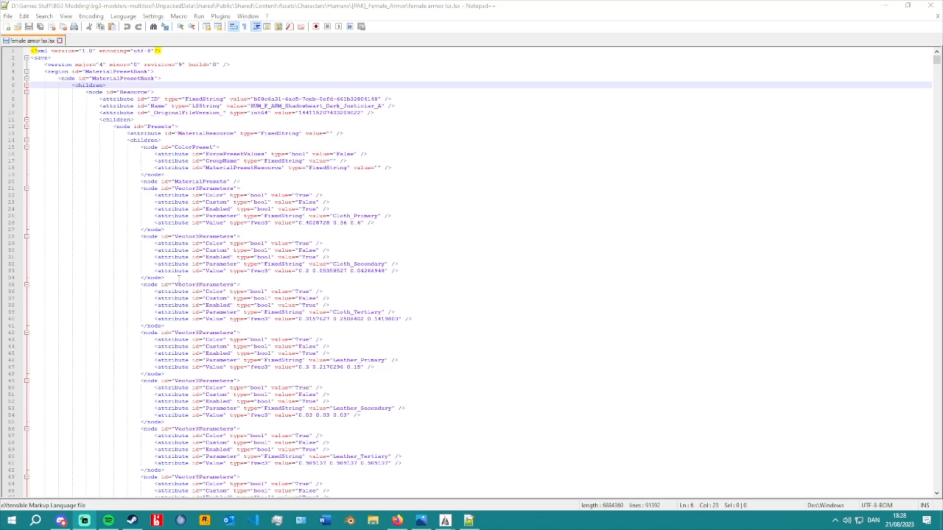
mouse_move(222, 161)
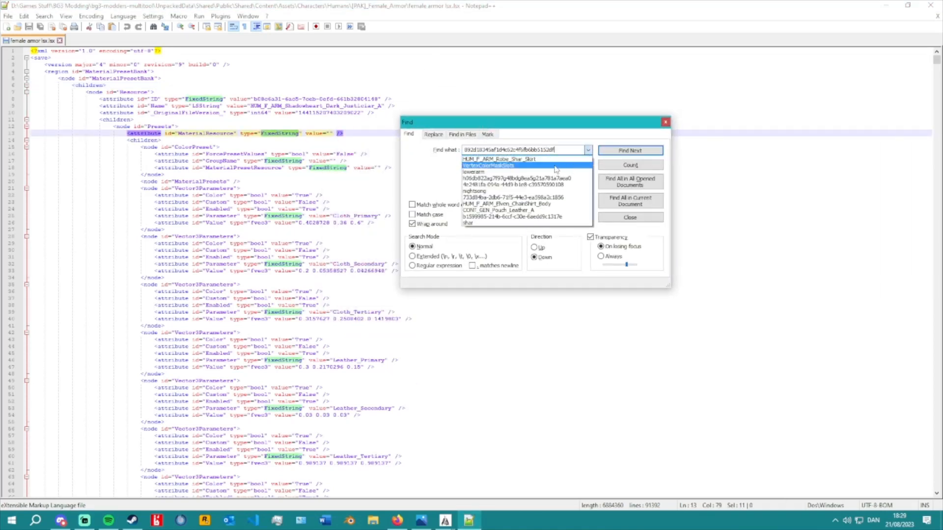
click(500, 159)
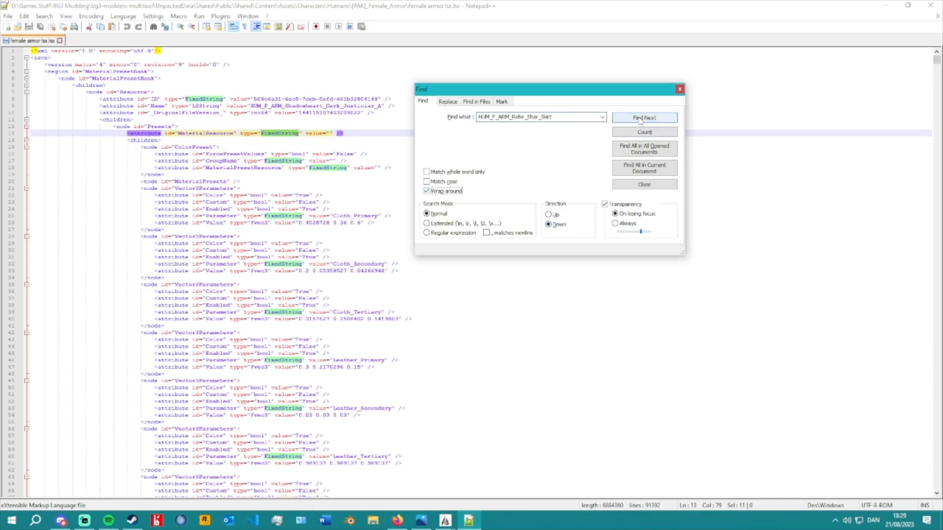
click(643, 118)
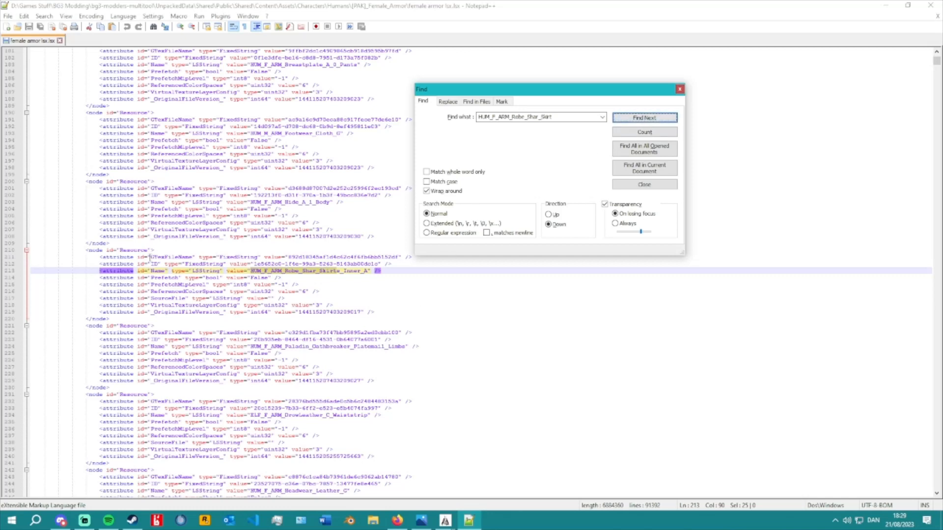
click(643, 117)
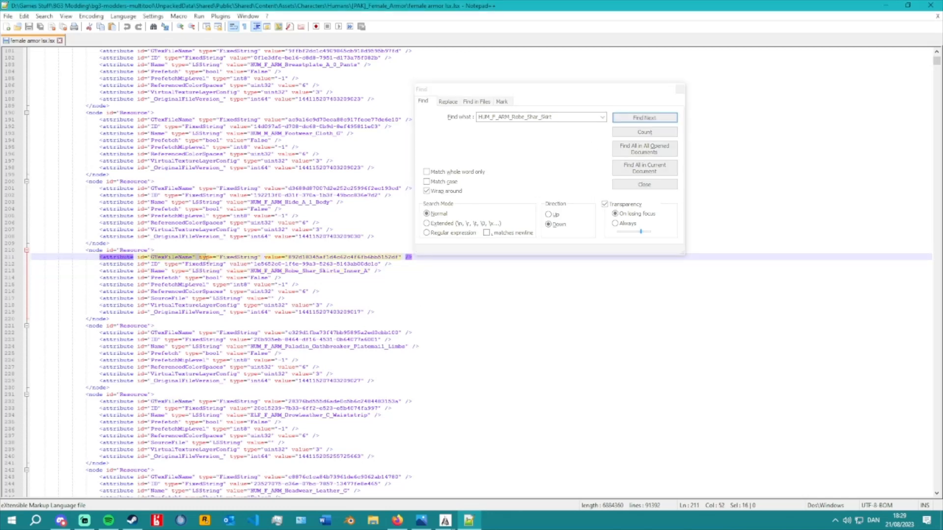
click(644, 117)
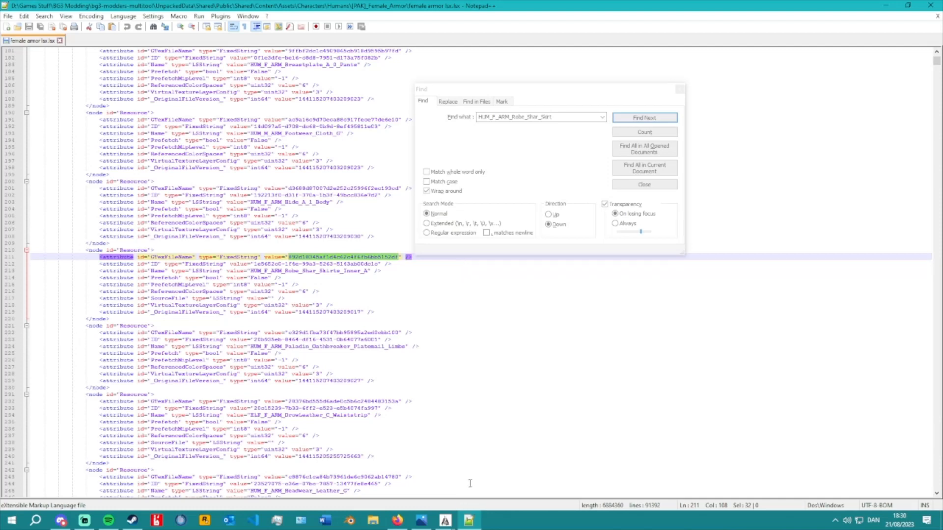
mouse_move(471, 520)
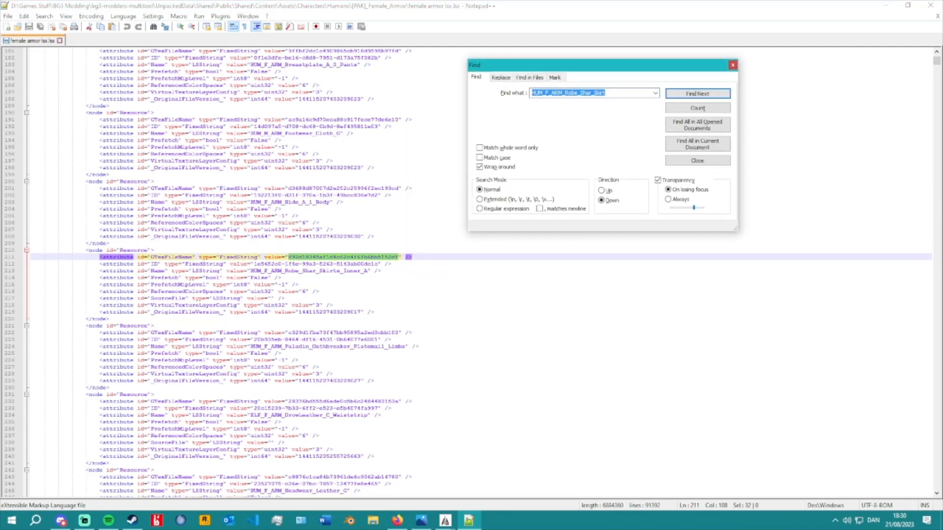
- Browse UnpackedData > VirtualTextures > Generated > VirtualTextures in File Explorer
click(83, 520)
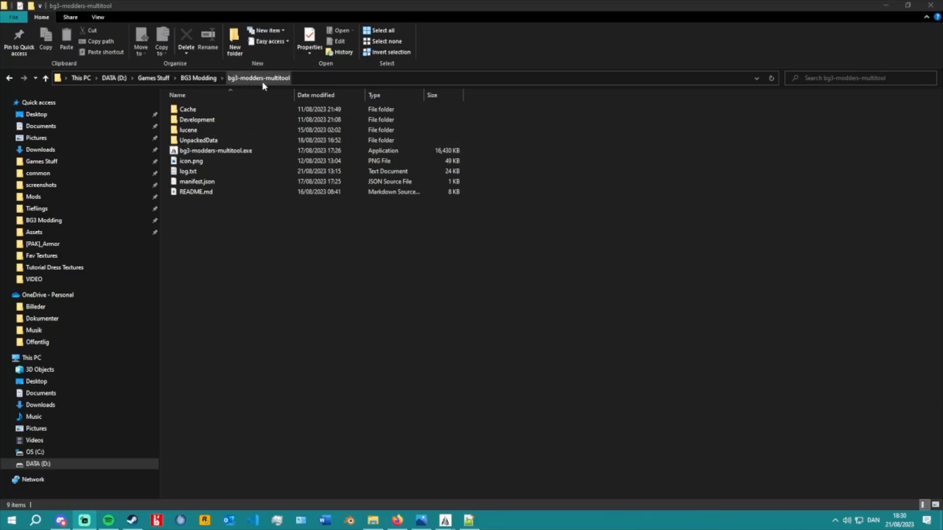
click(199, 140)
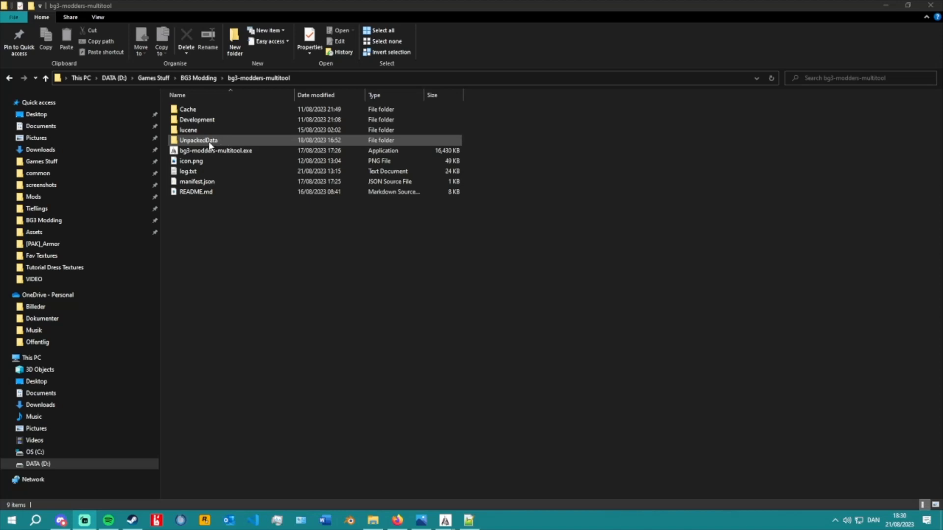
double_click(199, 140)
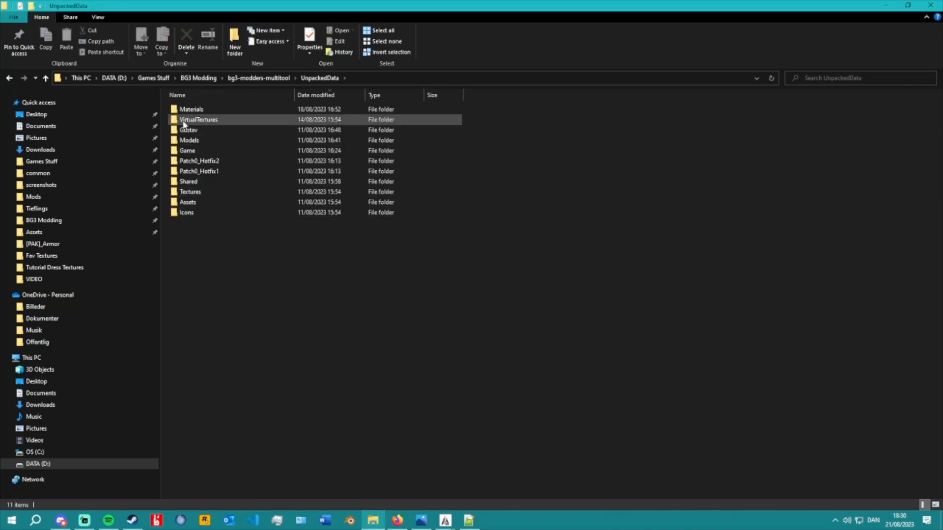
mouse_move(202, 123)
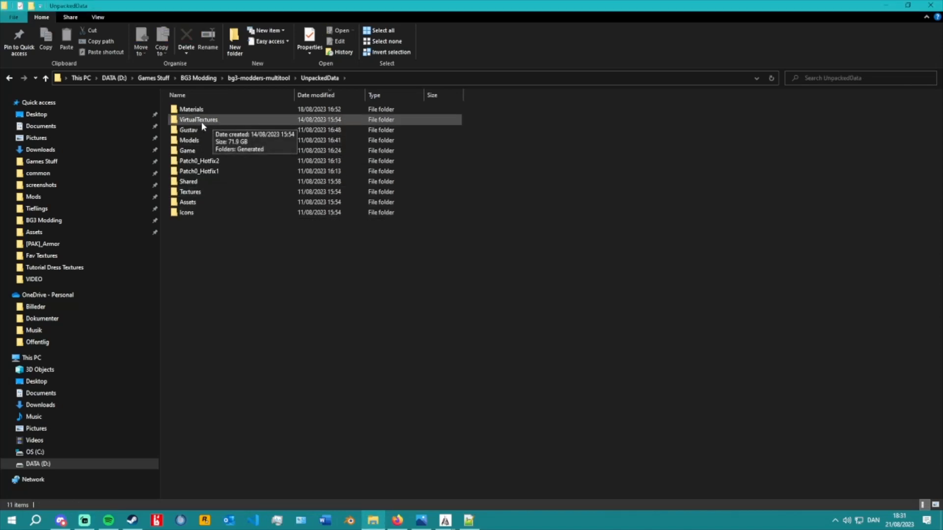
double_click(198, 119)
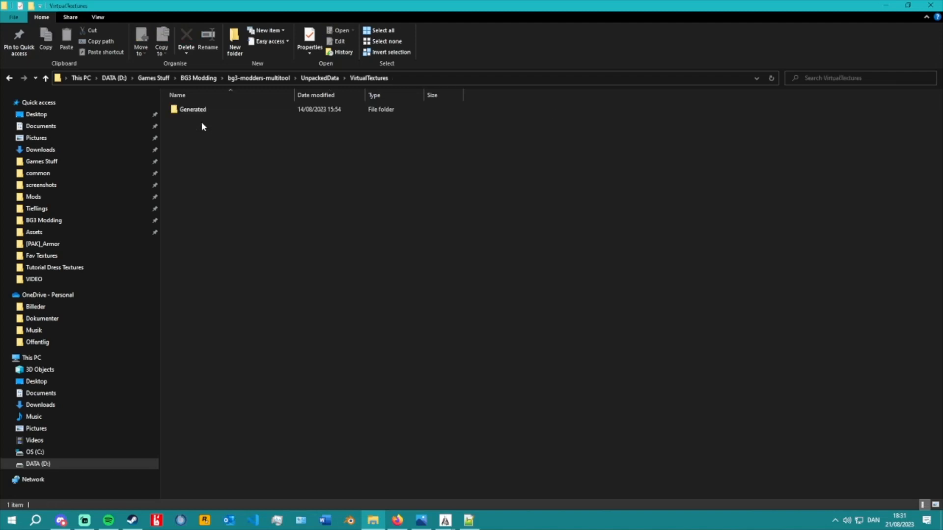
double_click(192, 109)
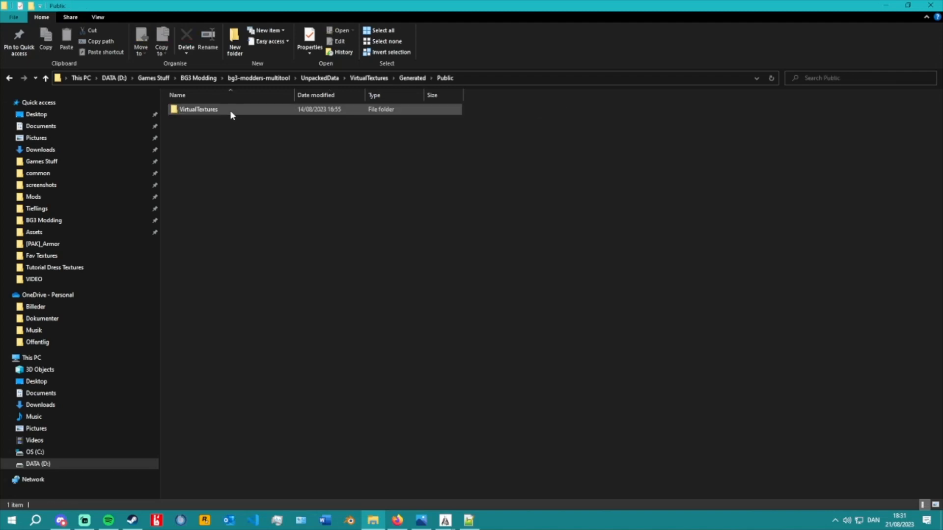
double_click(198, 110)
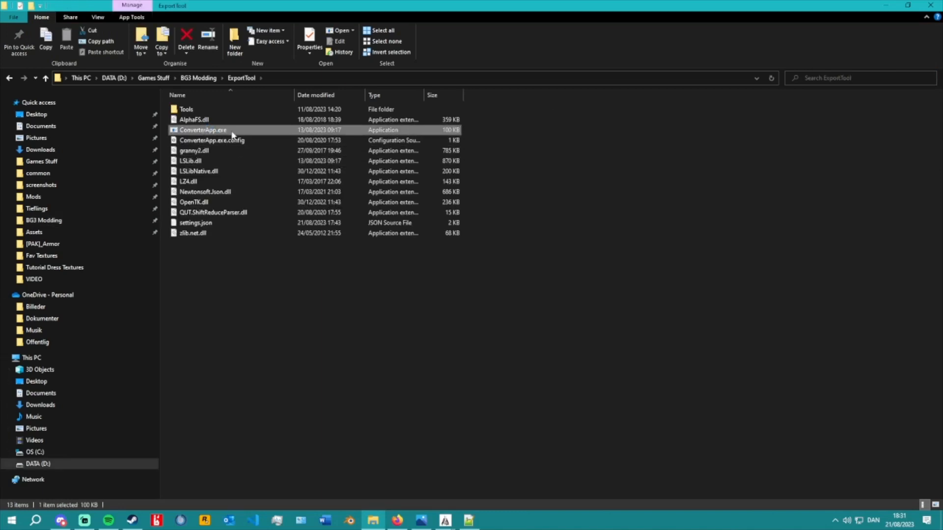
- Extract Albedo_Normal_Physical_3.gts from the Public folder with LSLib ConverterApp, keeping the destination
double_click(204, 129)
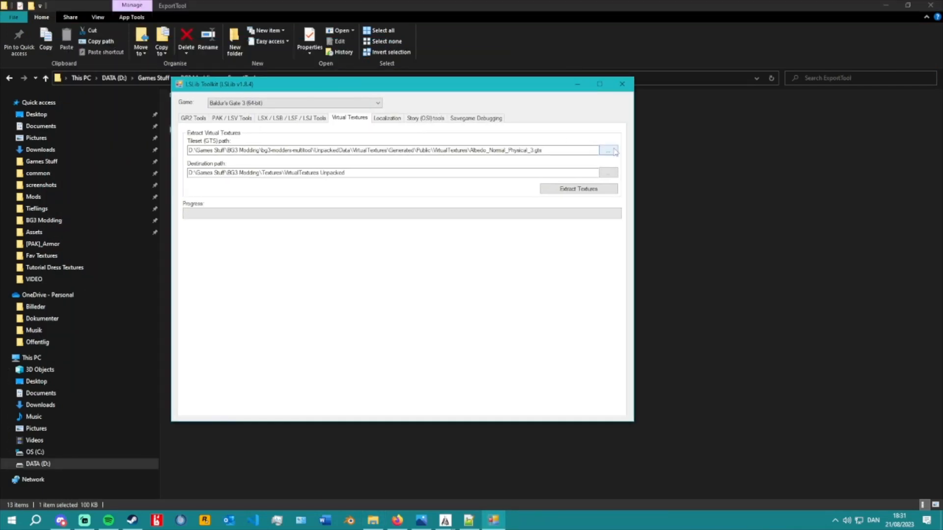
click(609, 150)
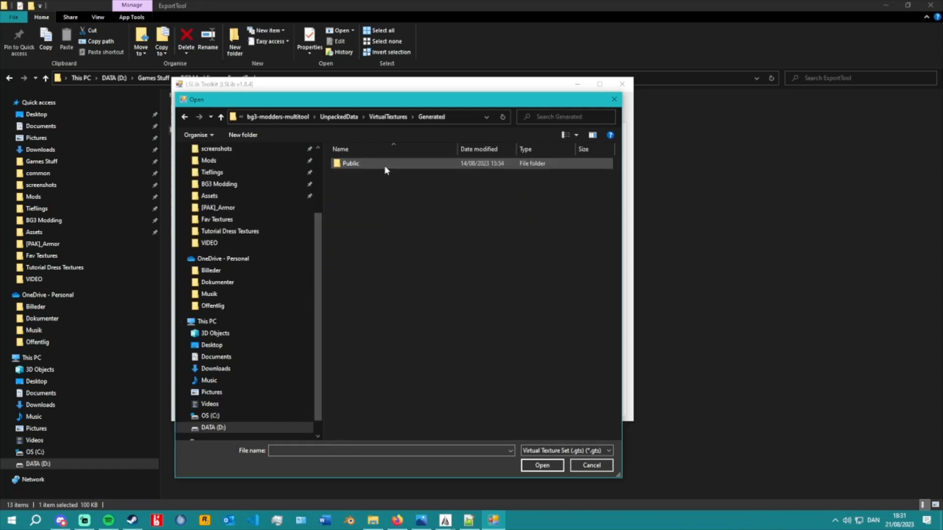
double_click(351, 162)
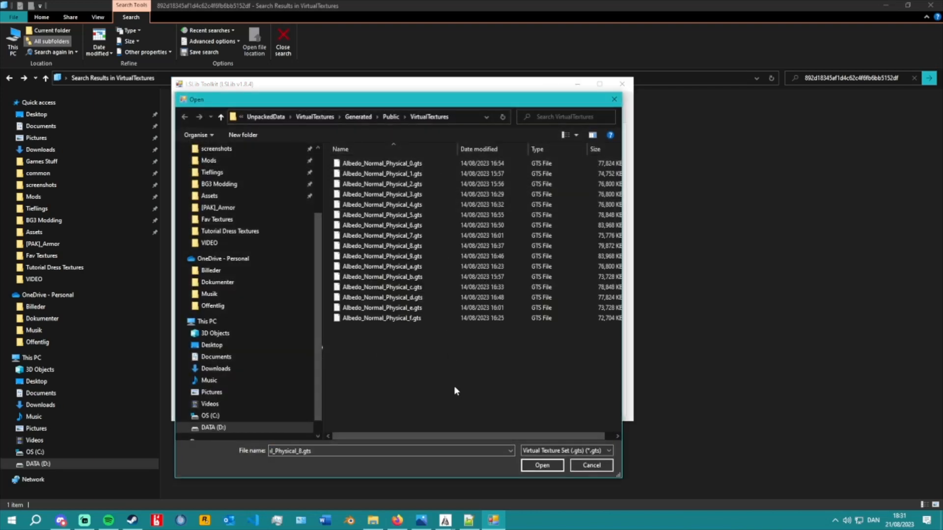
click(382, 163)
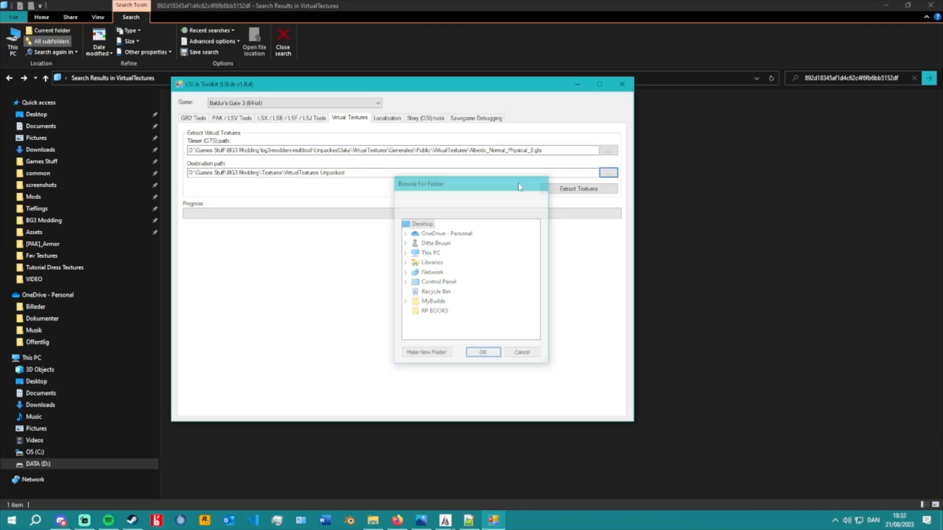
click(482, 351)
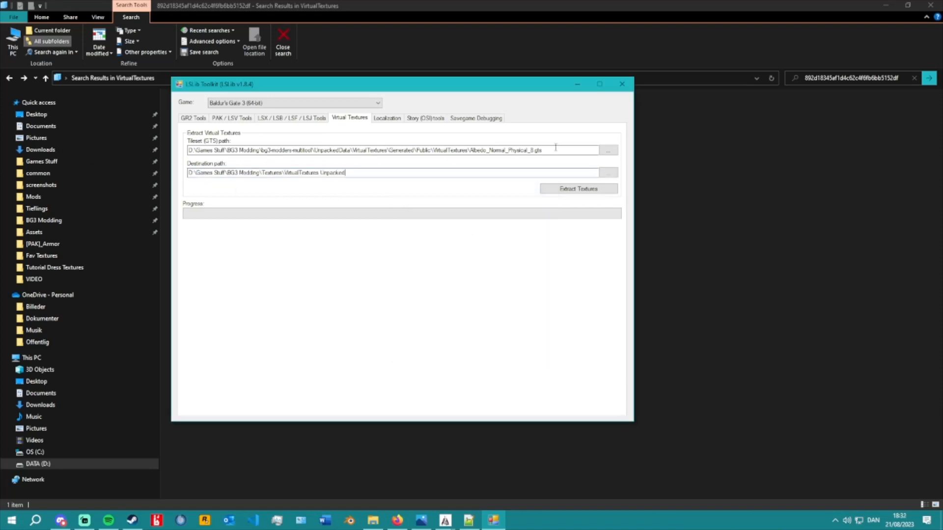
mouse_move(565, 160)
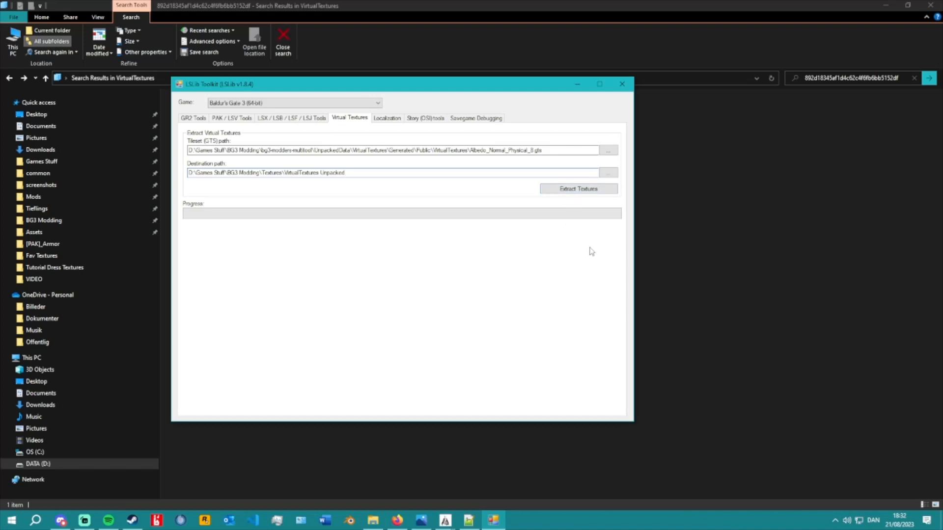
click(345, 172)
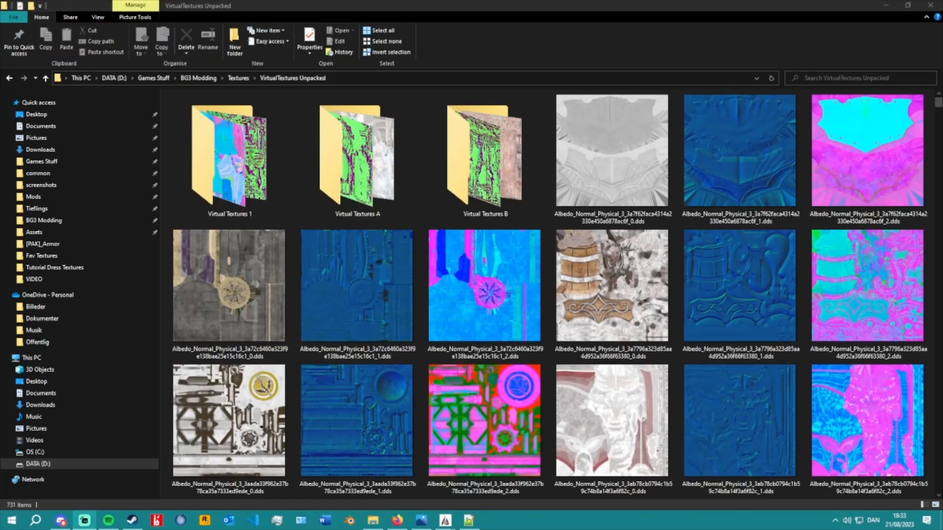
- Browse the extracted Albedo_Normal_Physical_3 DDS thumbnails in VirtualTextures Unpacked
click(612, 151)
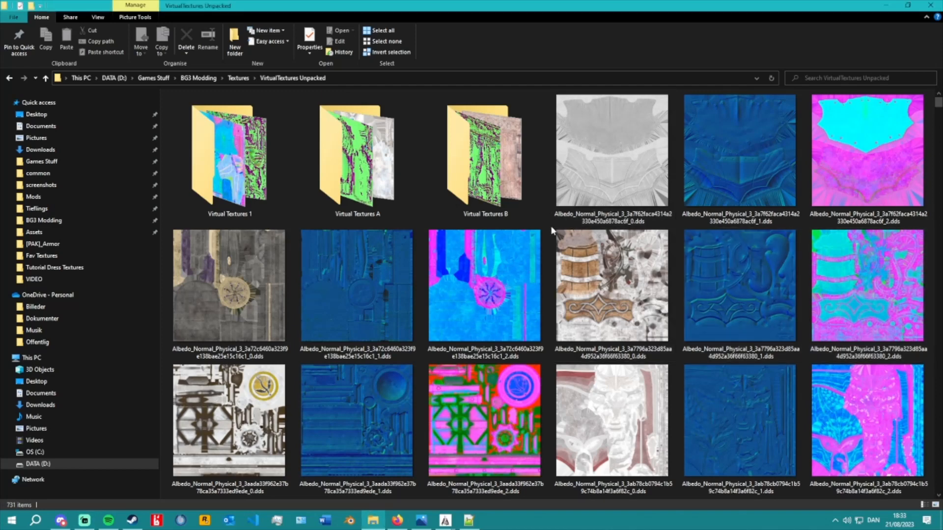
click(611, 285)
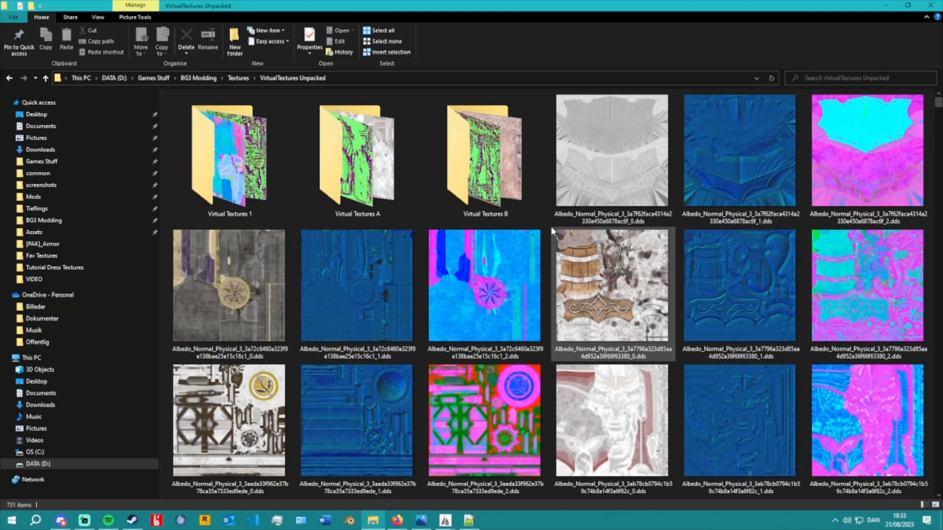
scroll(down, 3)
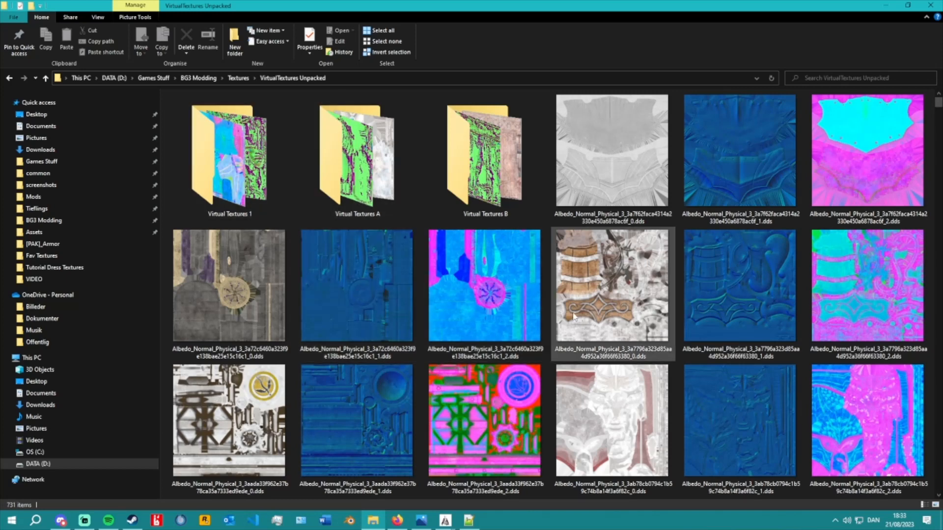
click(611, 293)
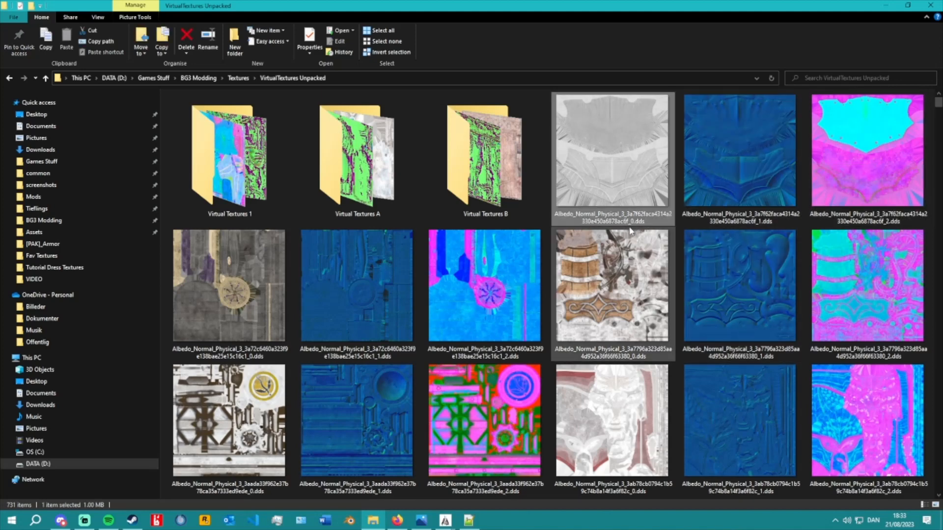
click(739, 155)
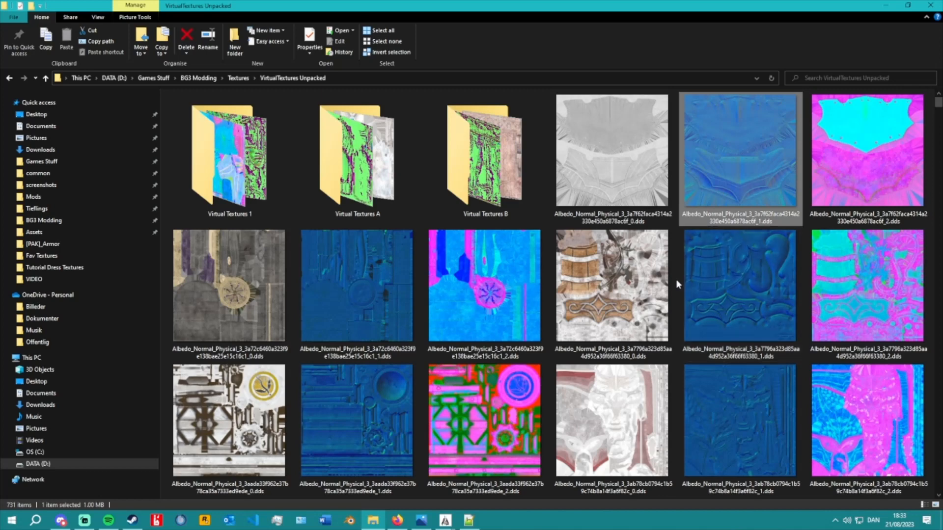
mouse_move(866, 151)
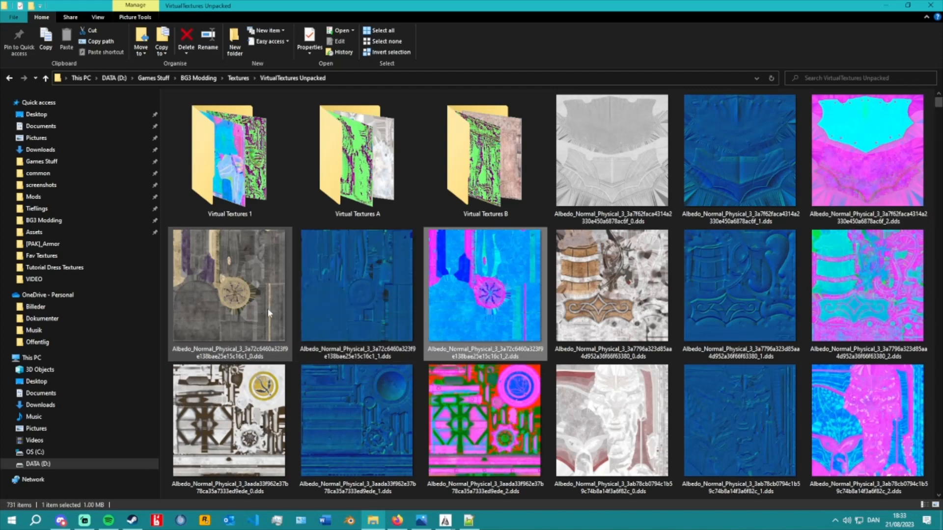
scroll(down, 3)
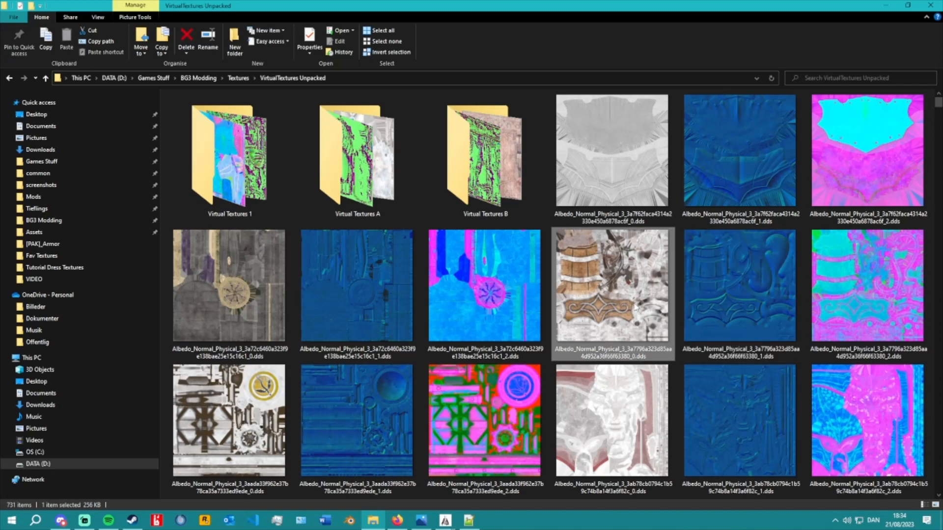
scroll(down, 3)
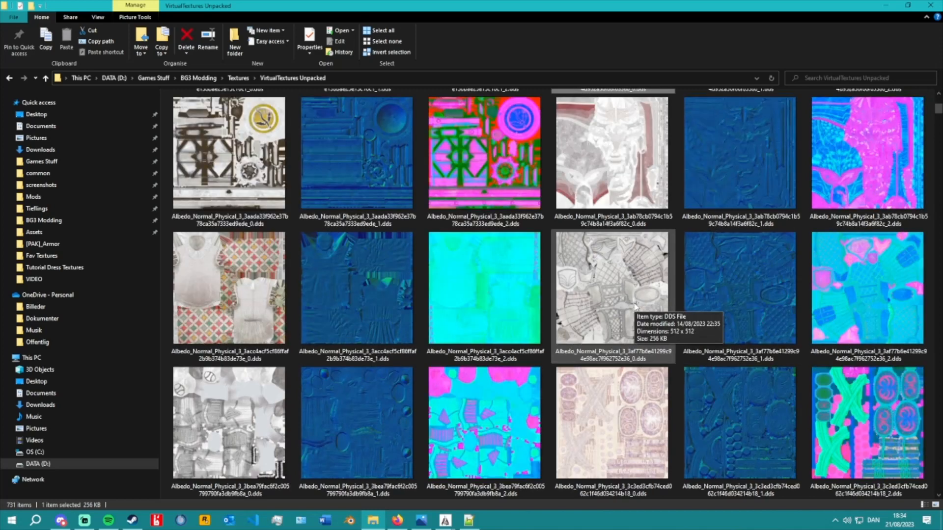
mouse_move(552, 303)
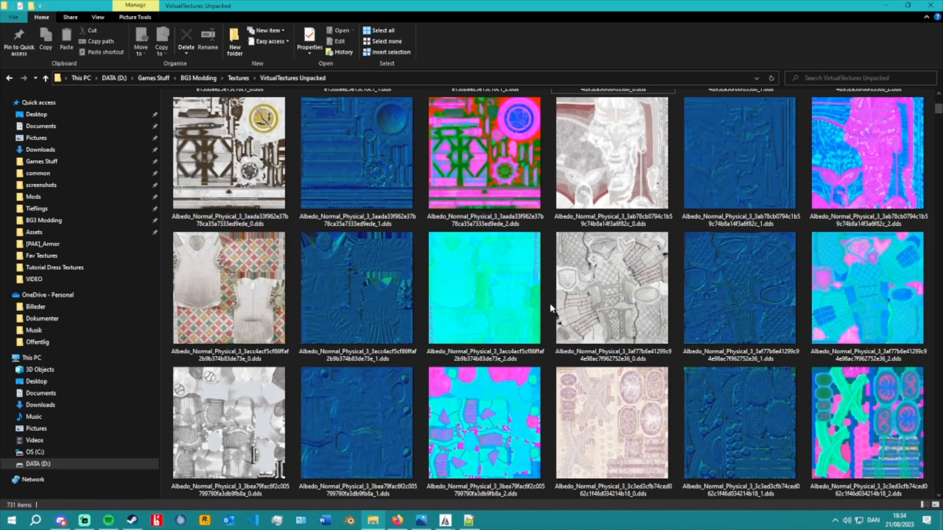
scroll(down, 3)
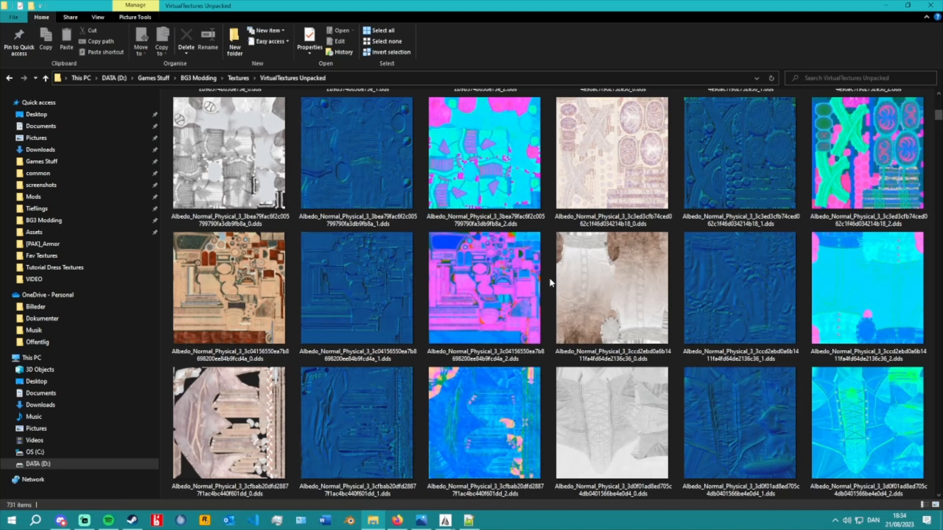
- Scroll past sets 7 and 8 to reach the Albedo_Normal_Physical_9 dress textures
click(610, 287)
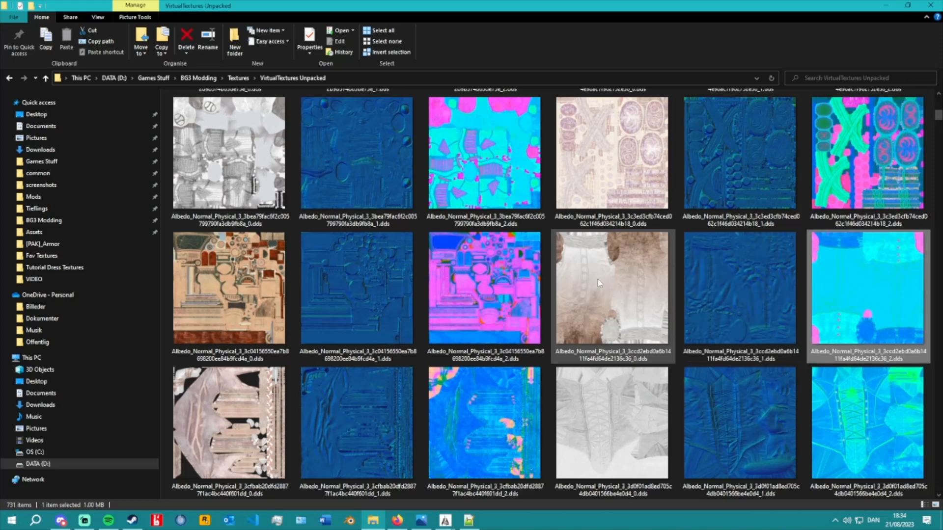
scroll(down, 3)
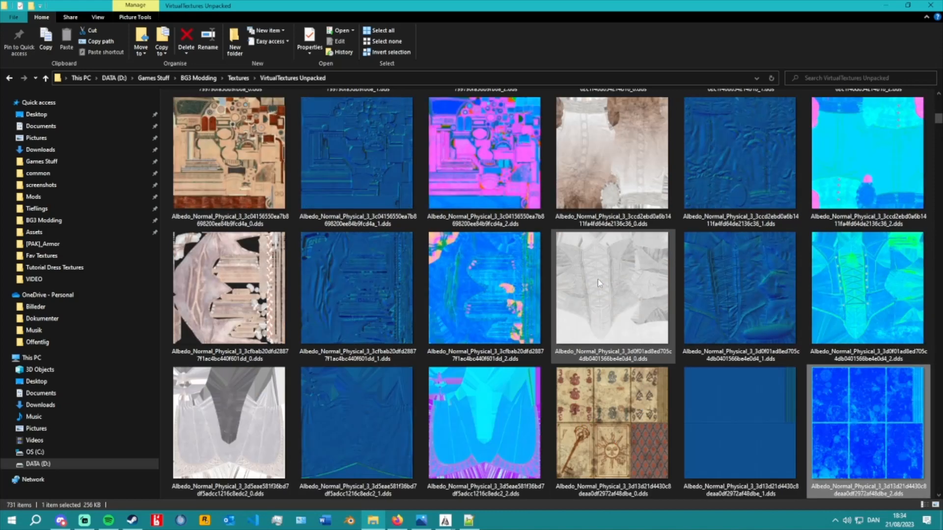
scroll(down, 3)
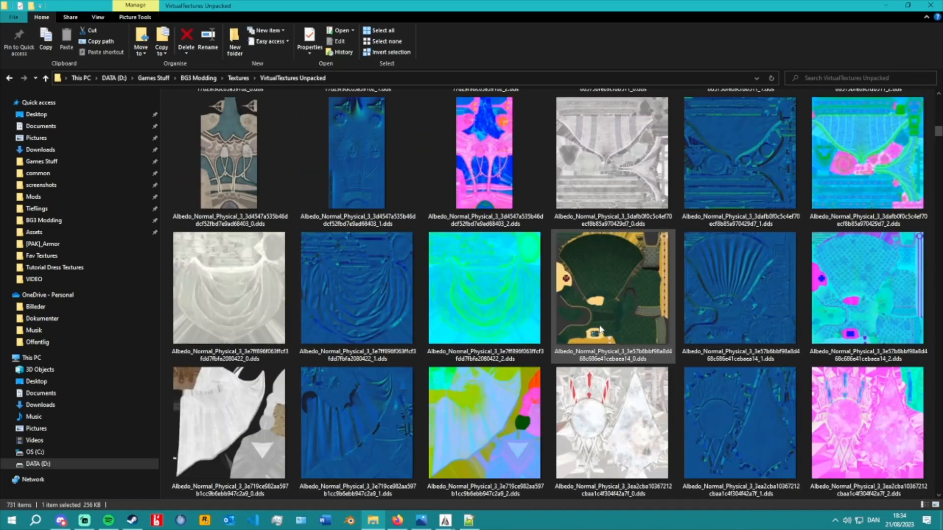
scroll(down, 3)
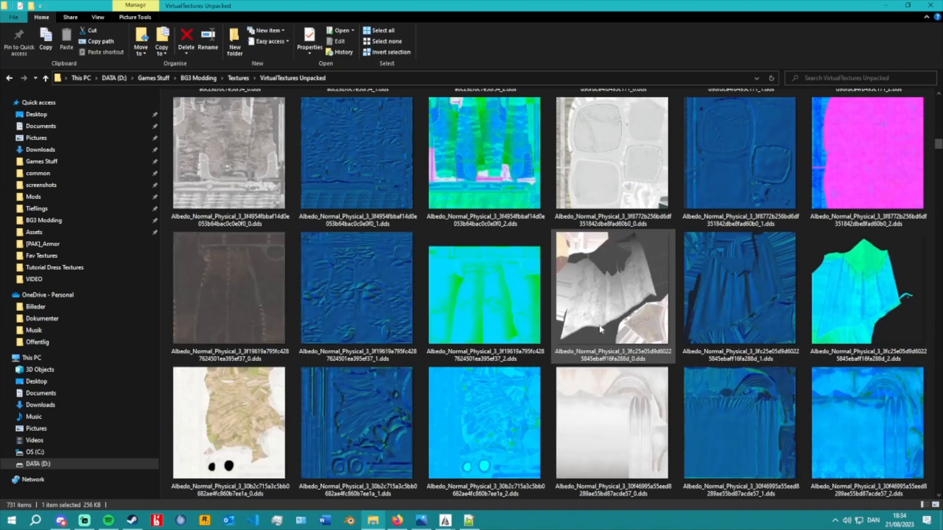
scroll(down, 3)
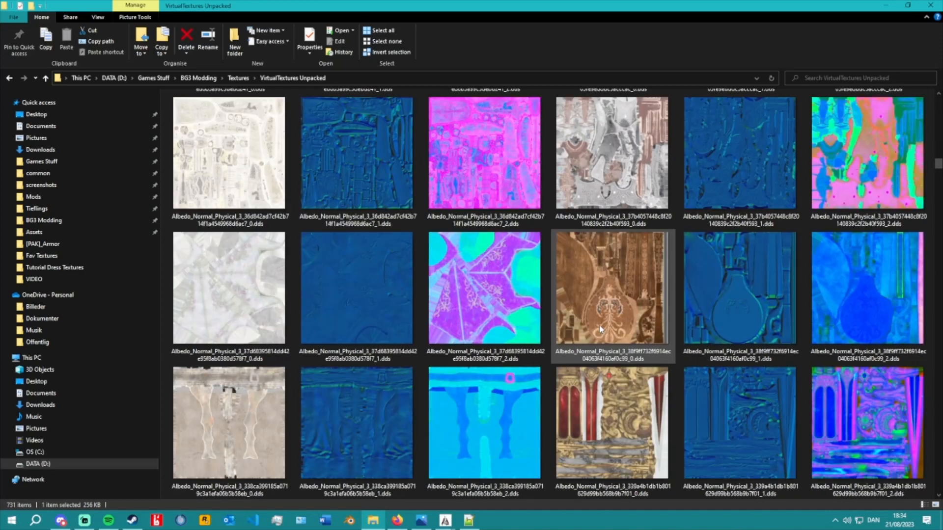
scroll(down, 3)
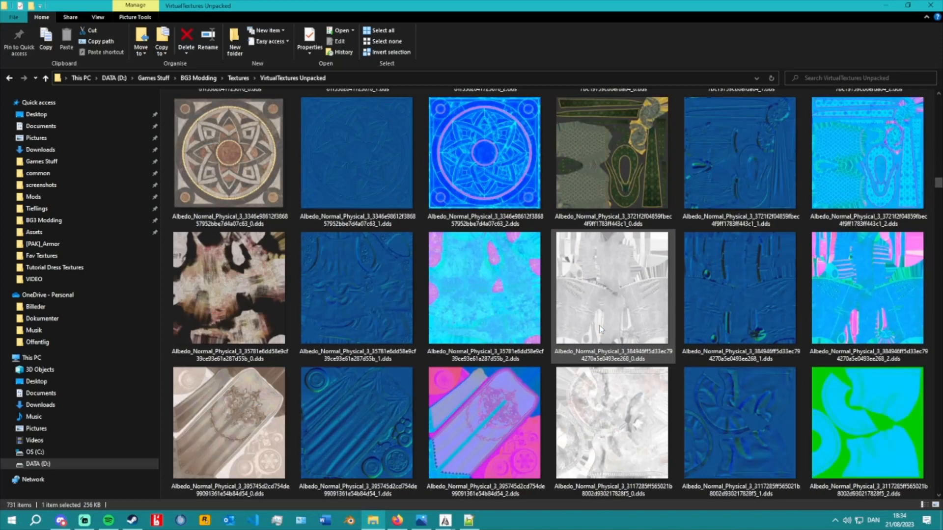
scroll(down, 3)
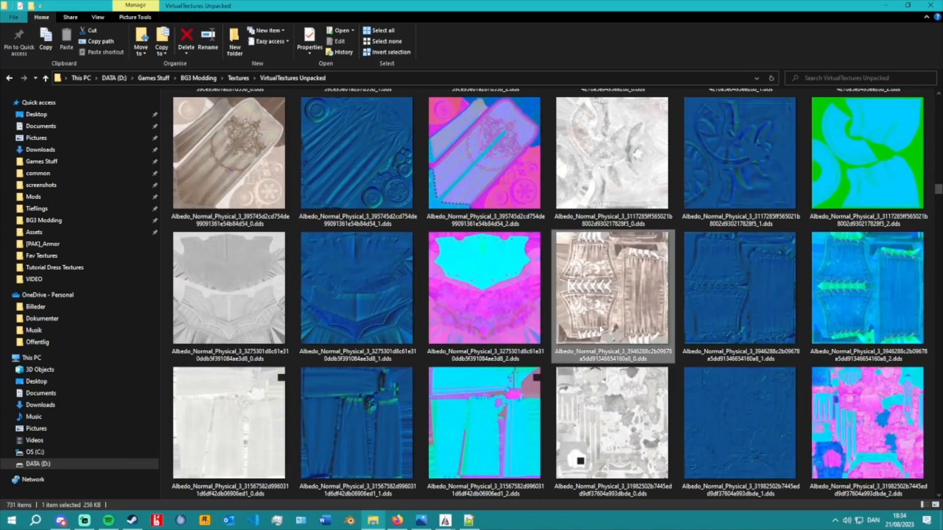
scroll(down, 3)
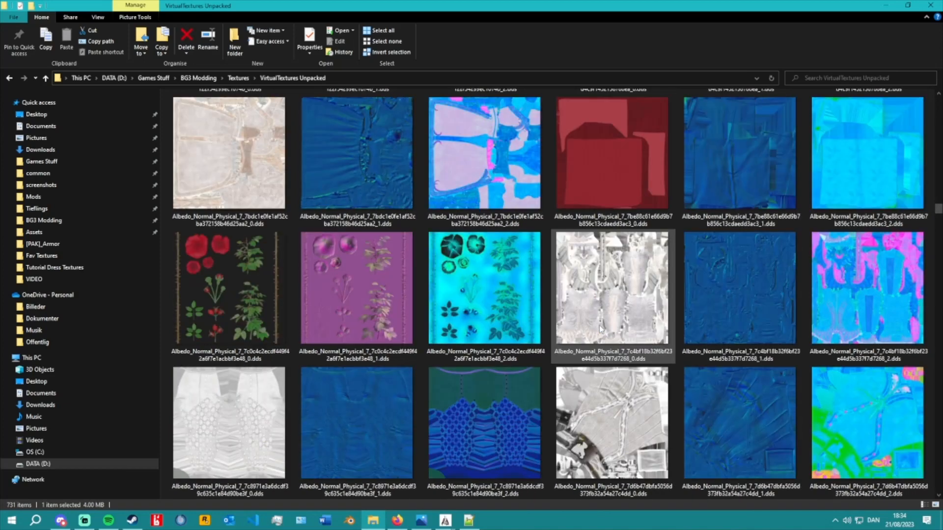
scroll(down, 3)
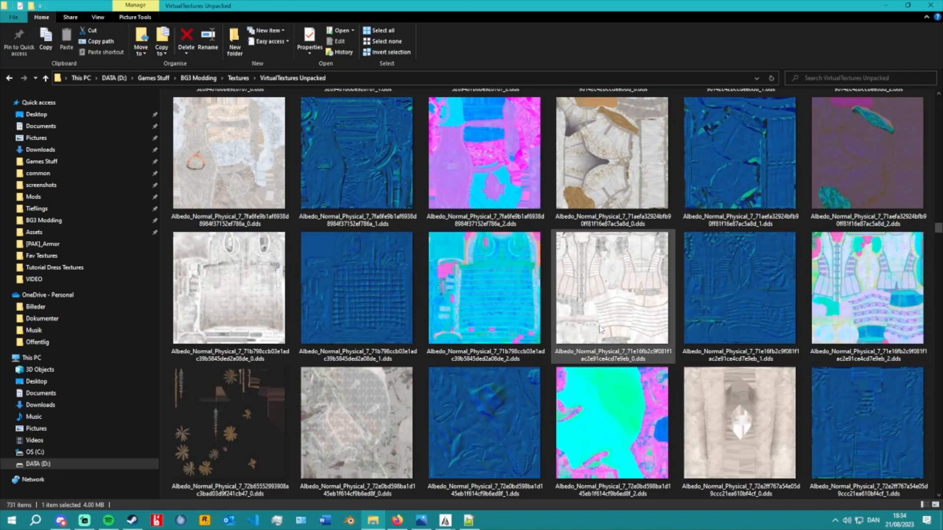
scroll(down, 3)
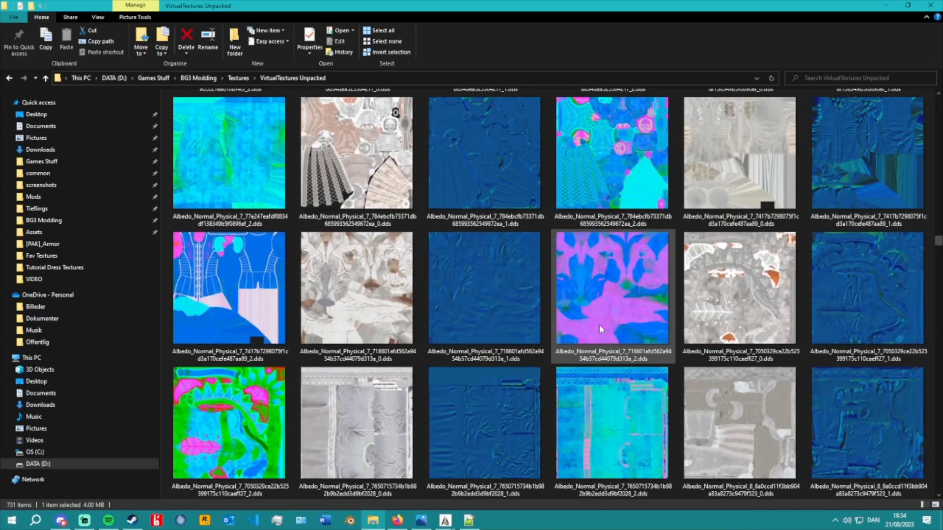
scroll(down, 3)
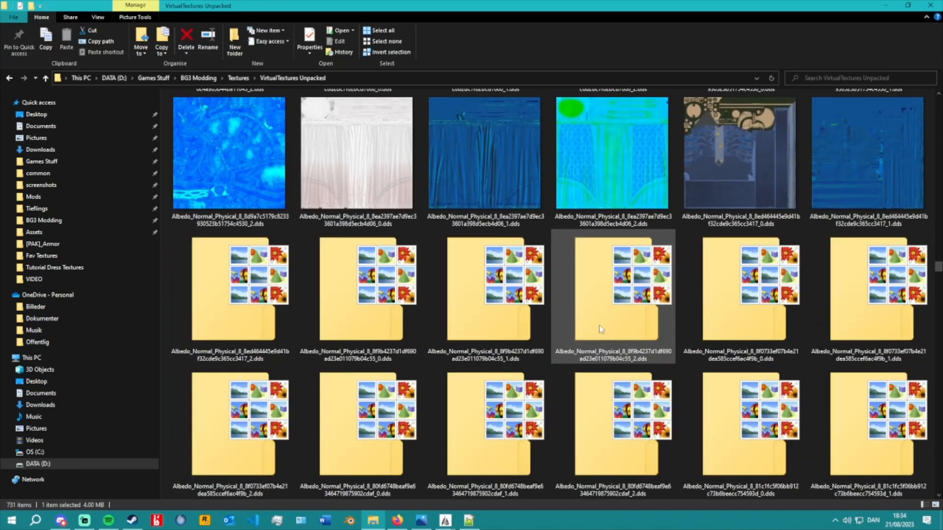
scroll(down, 3)
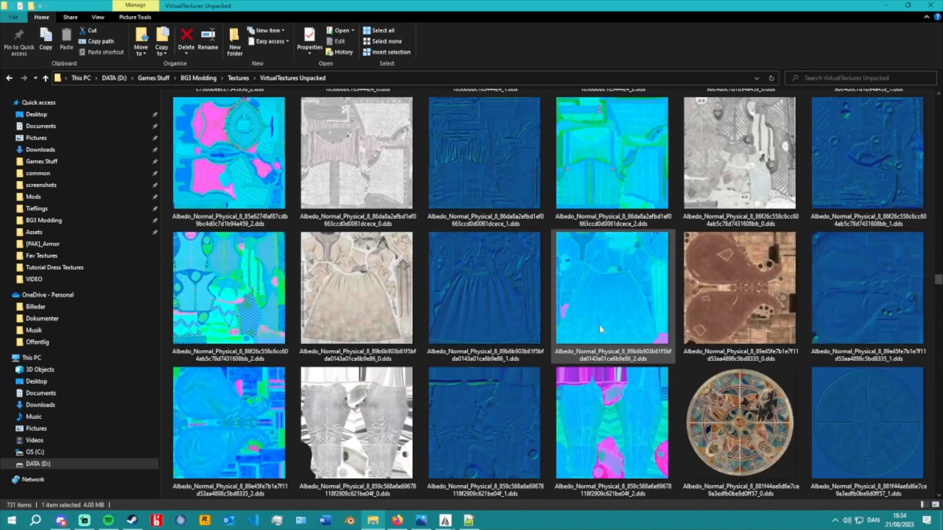
scroll(down, 3)
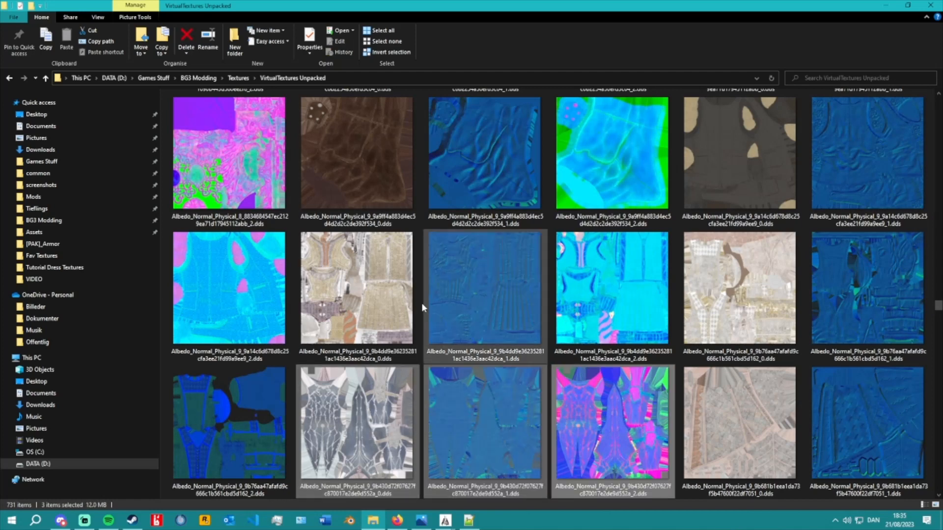
scroll(down, 3)
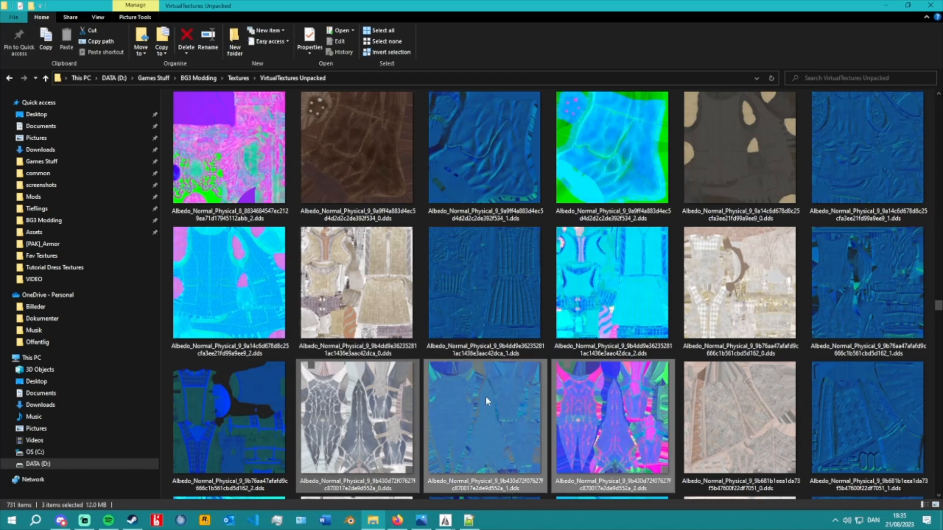
mouse_move(547, 362)
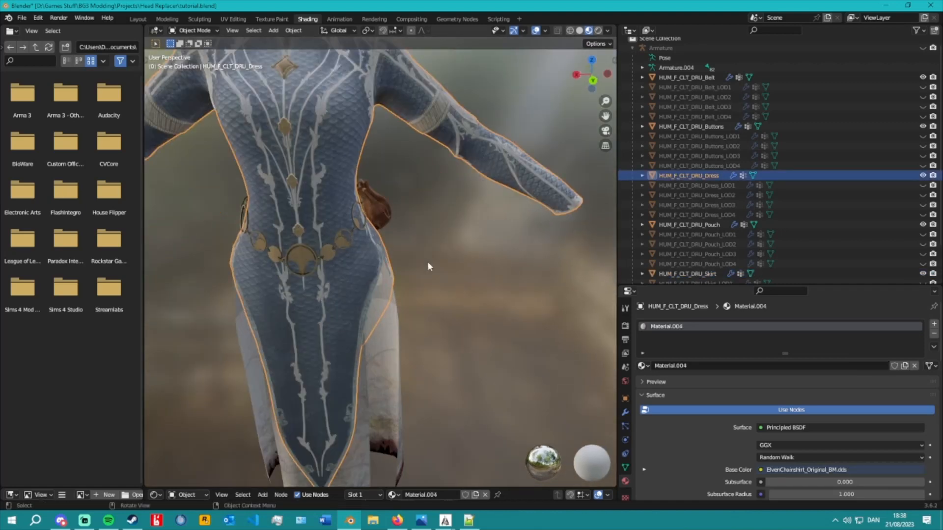
- Zoom out to view the full HUM_F_CLT_DRU_Dress mesh with its grey-blue material
scroll(down, 3)
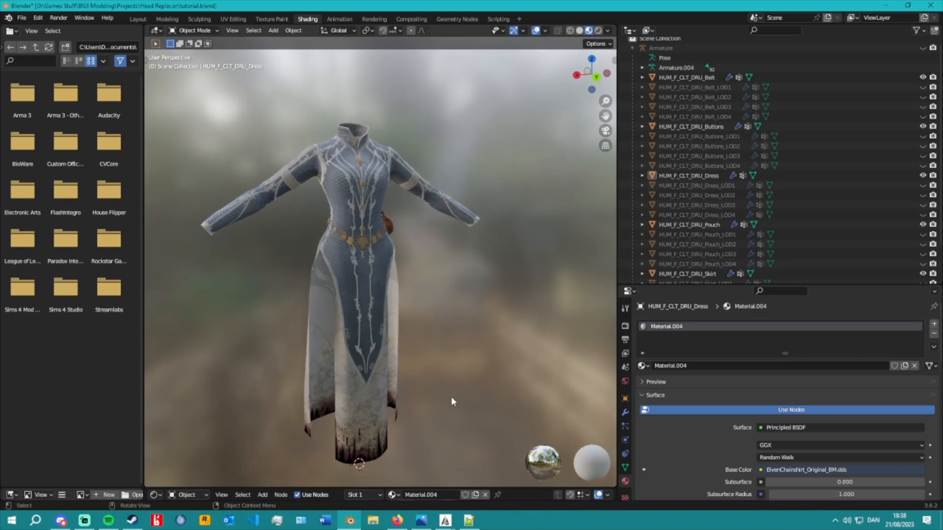
mouse_move(448, 428)
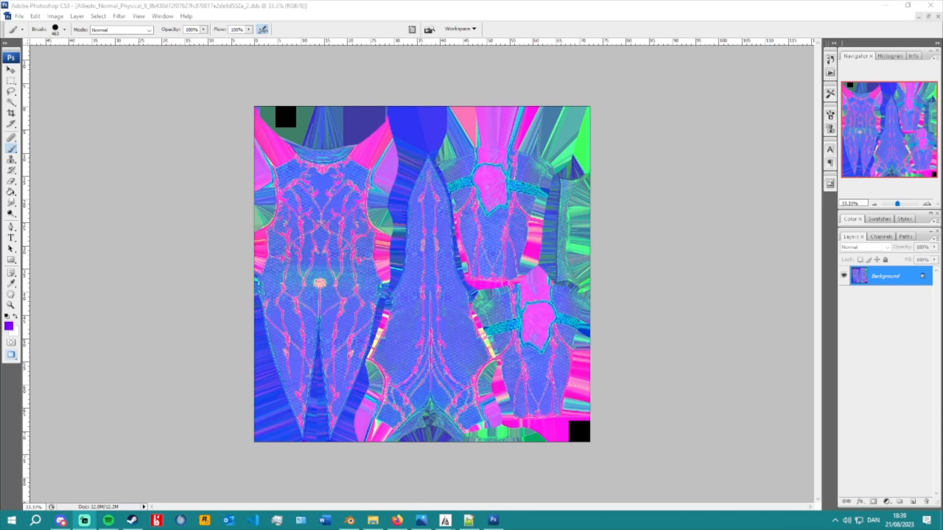
mouse_move(790, 184)
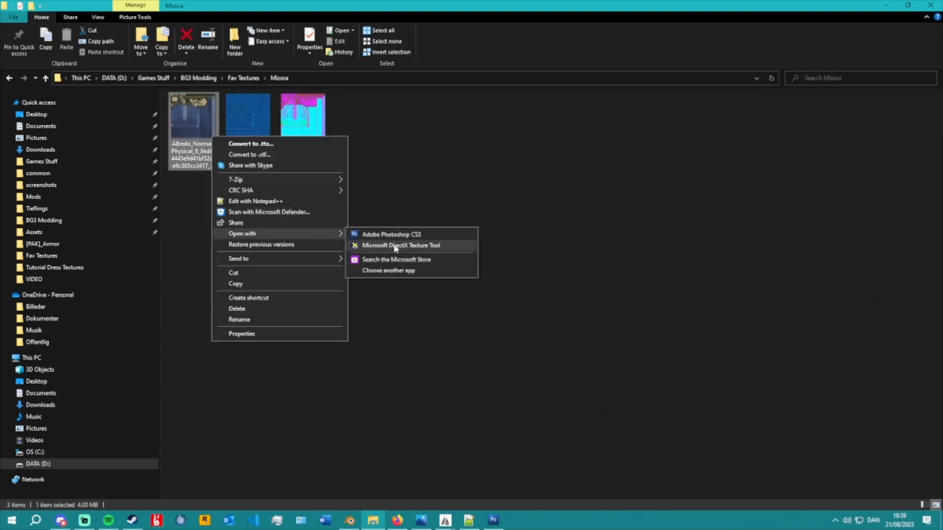
- Open the _0 albedo DDS in Photoshop CS3 with default NVIDIA DDS settings
click(391, 234)
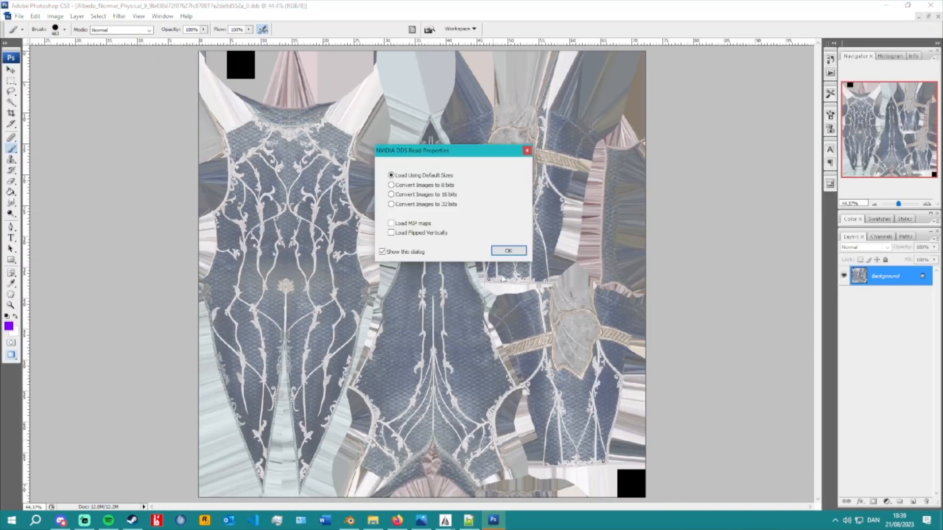
click(508, 250)
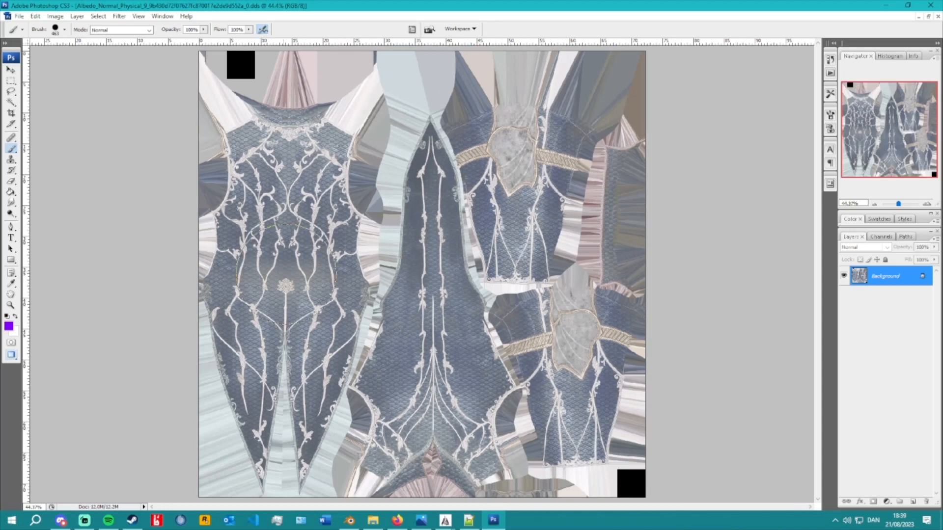
click(54, 15)
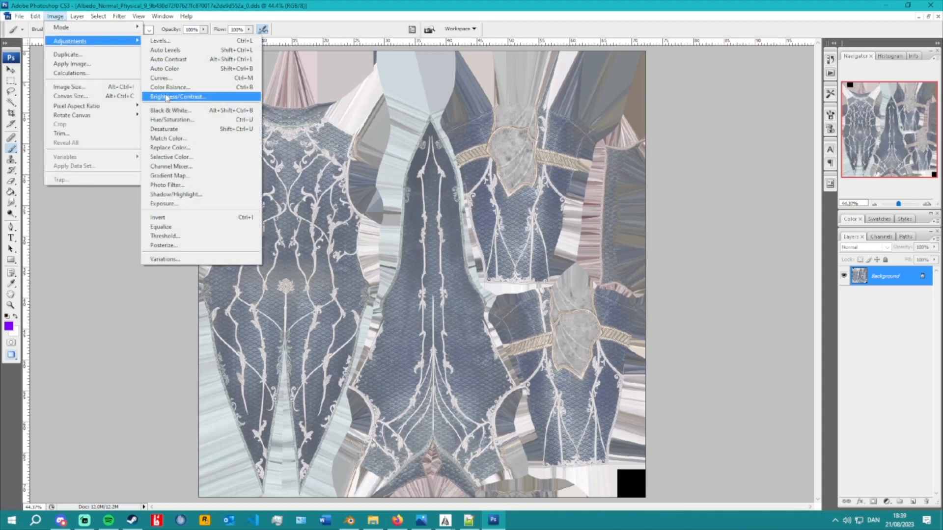
click(170, 110)
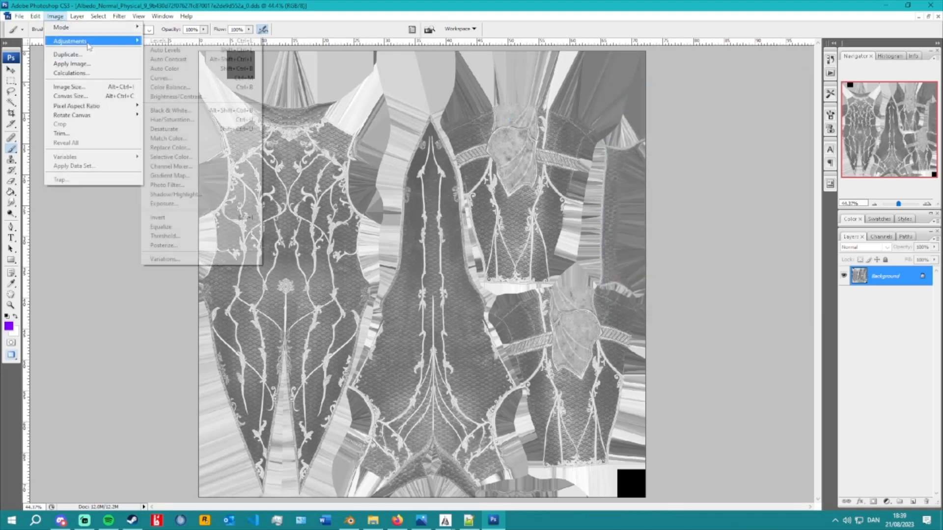
click(170, 147)
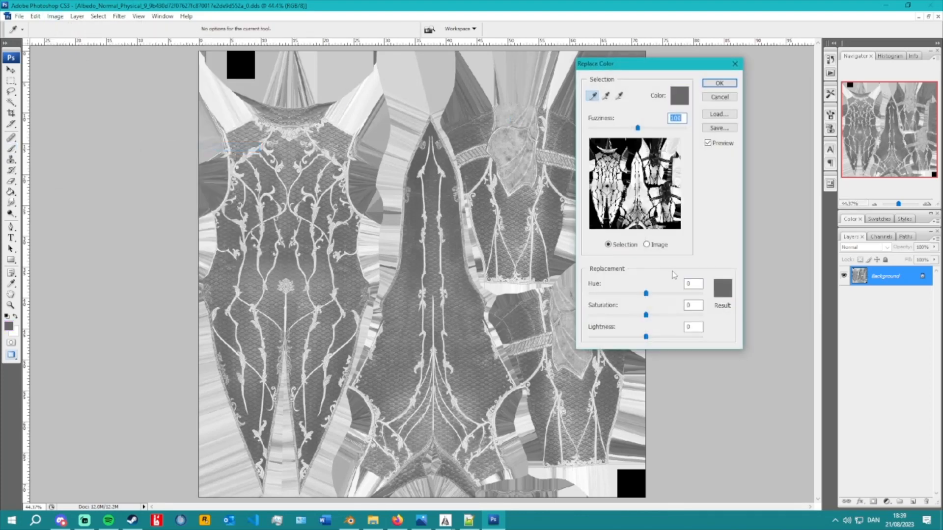
text(+87)
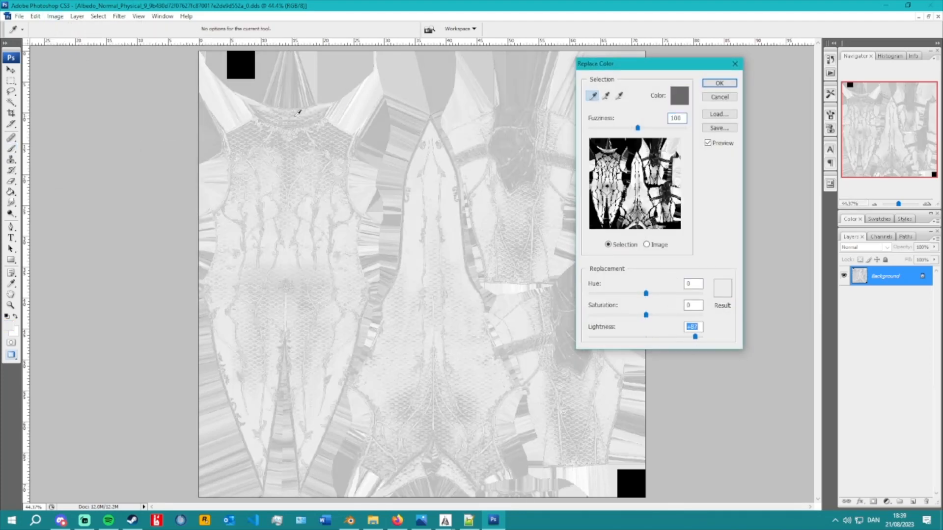
click(718, 82)
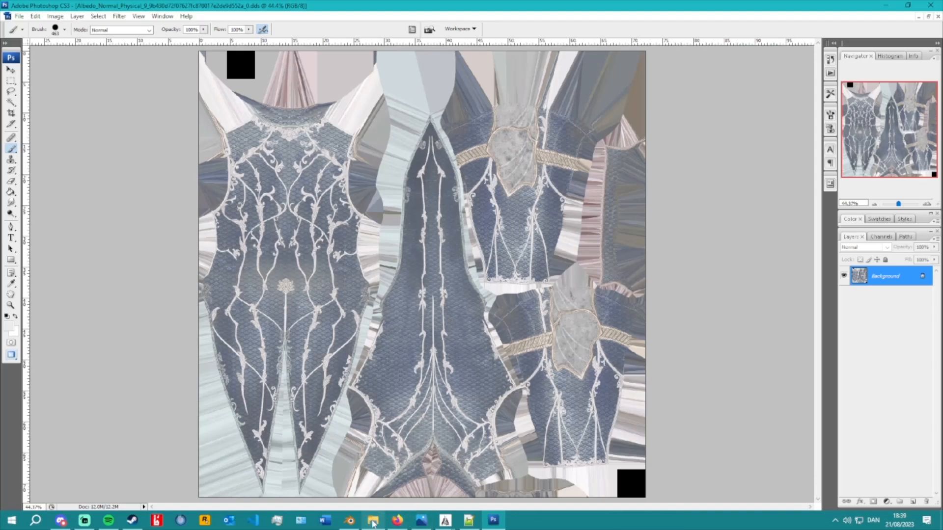
- Open Fav Textures and bring up Open With options for the beige weathered texture
click(372, 520)
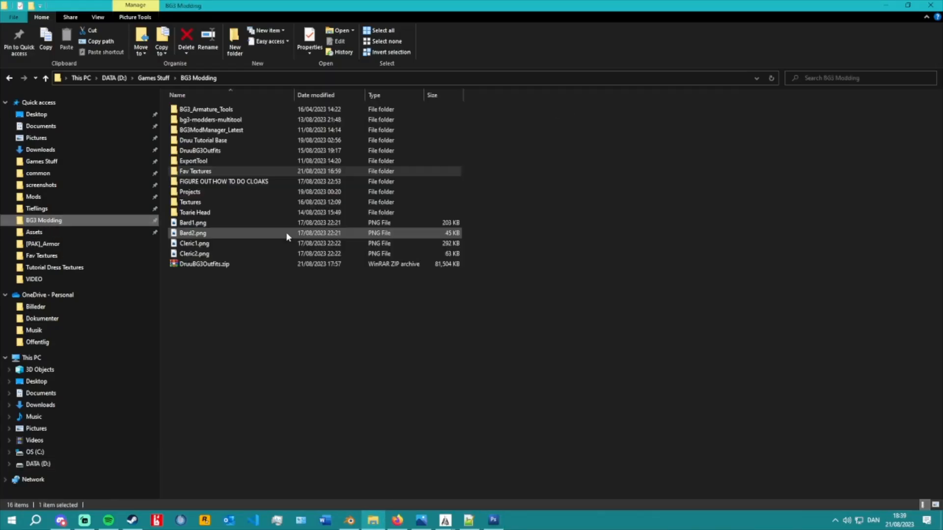
double_click(195, 171)
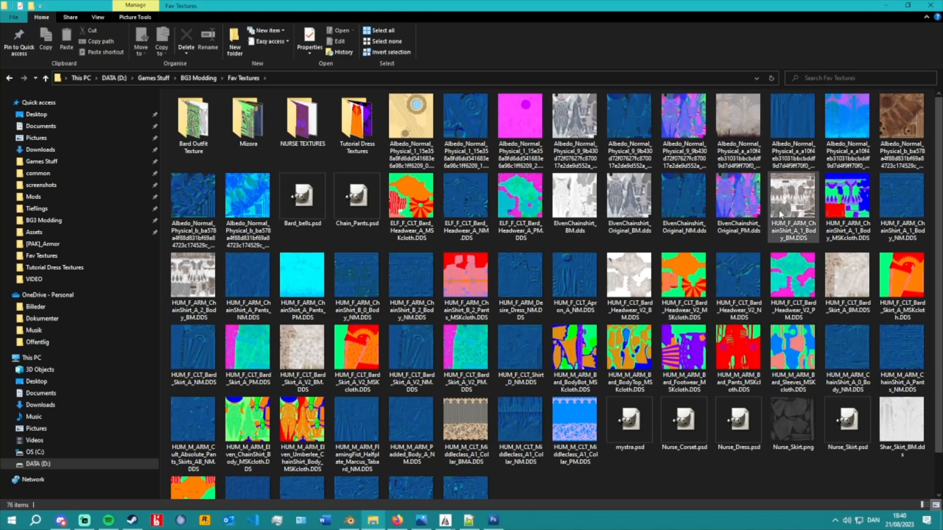
click(739, 120)
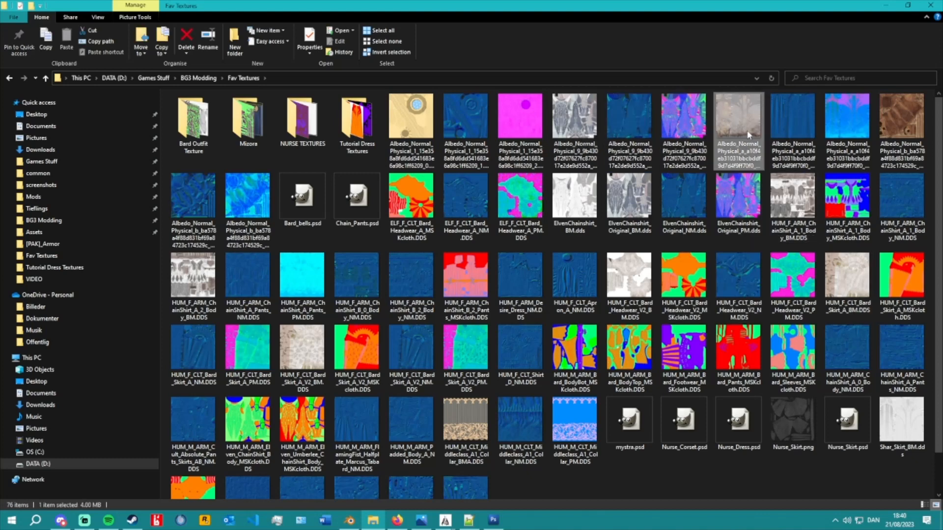
right_click(737, 129)
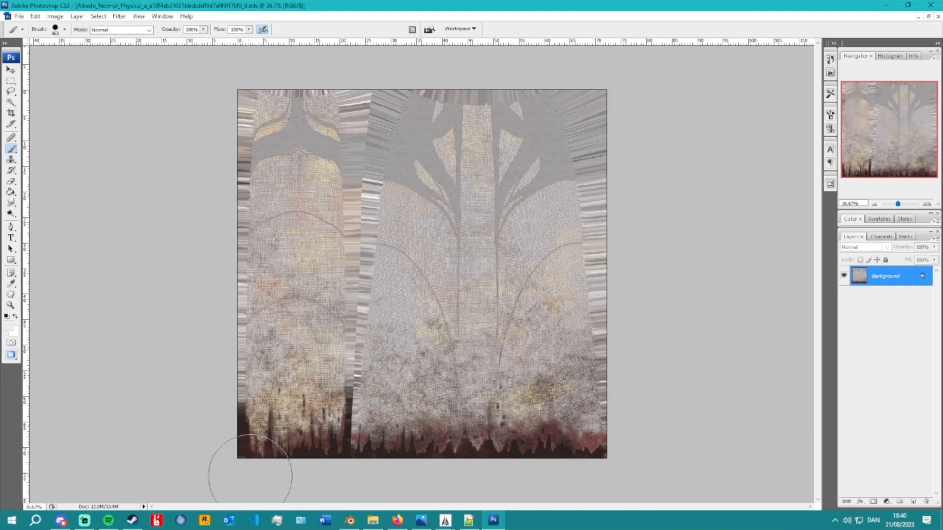
mouse_move(242, 457)
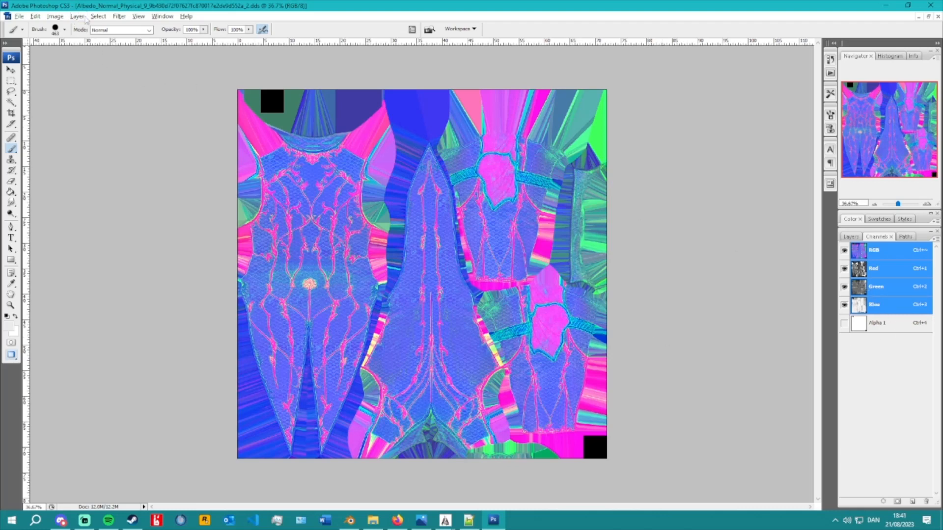
- Select all of the normal map's Blue channel after viewing Green, Blue and Red
click(875, 286)
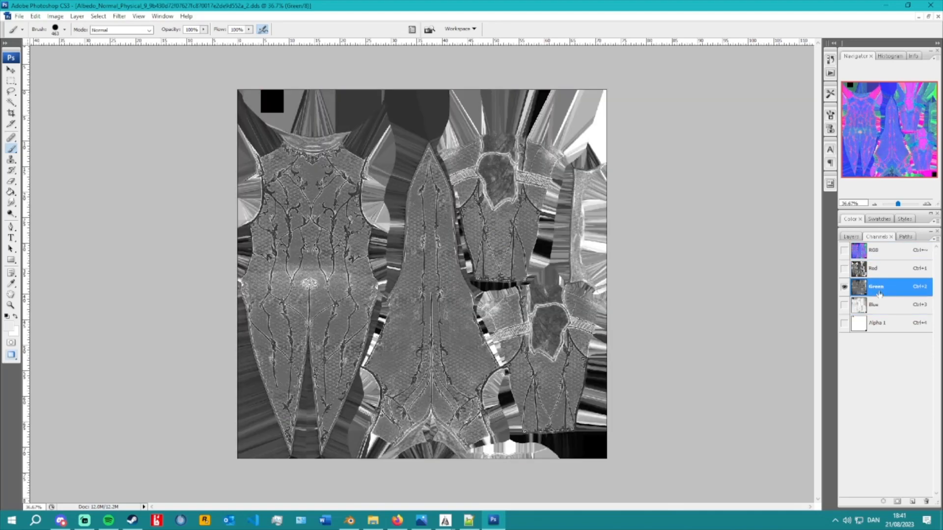
click(877, 304)
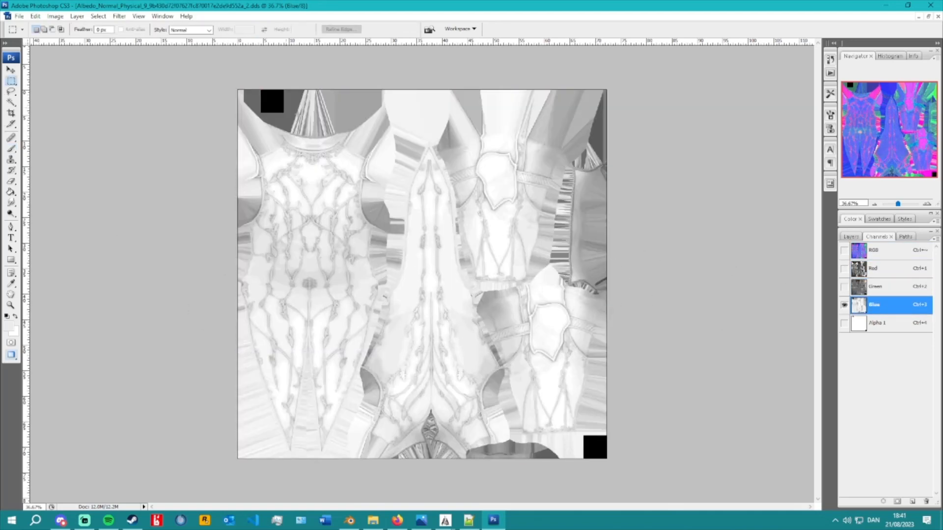
key(ctrl+a)
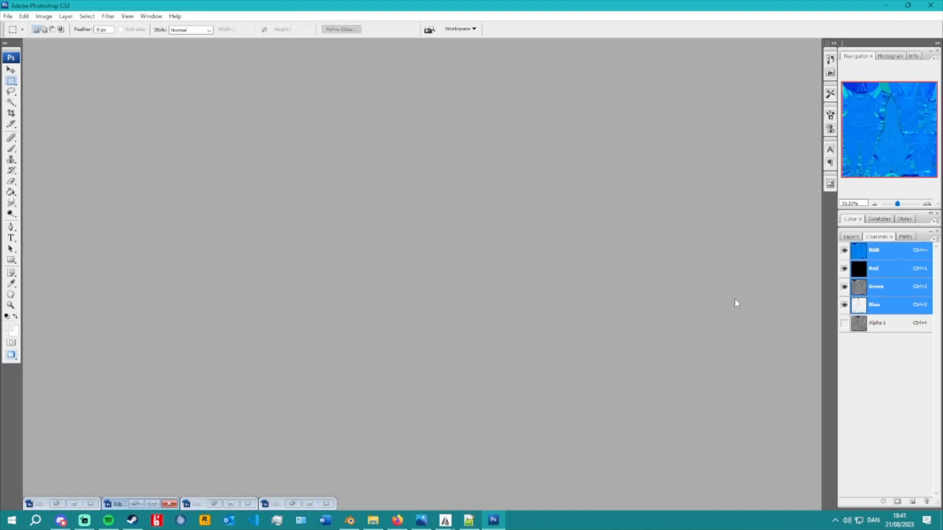
click(884, 305)
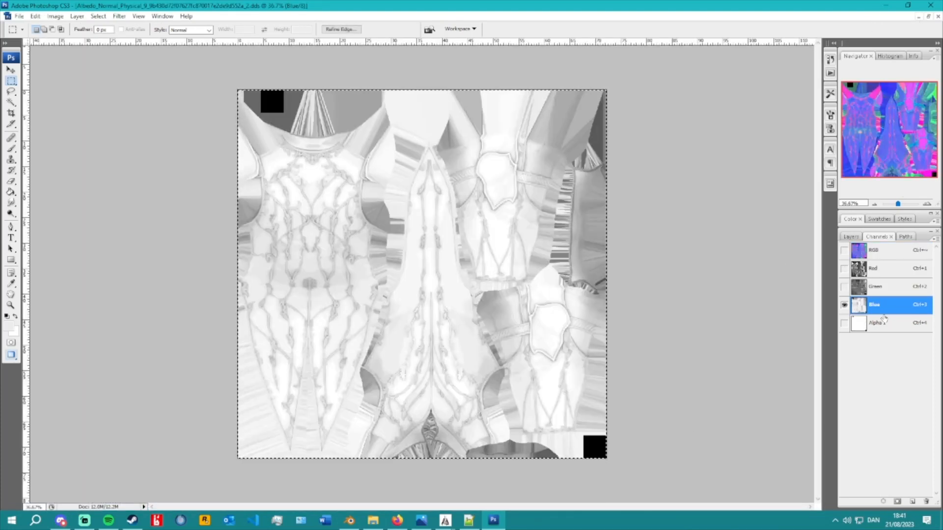
click(875, 268)
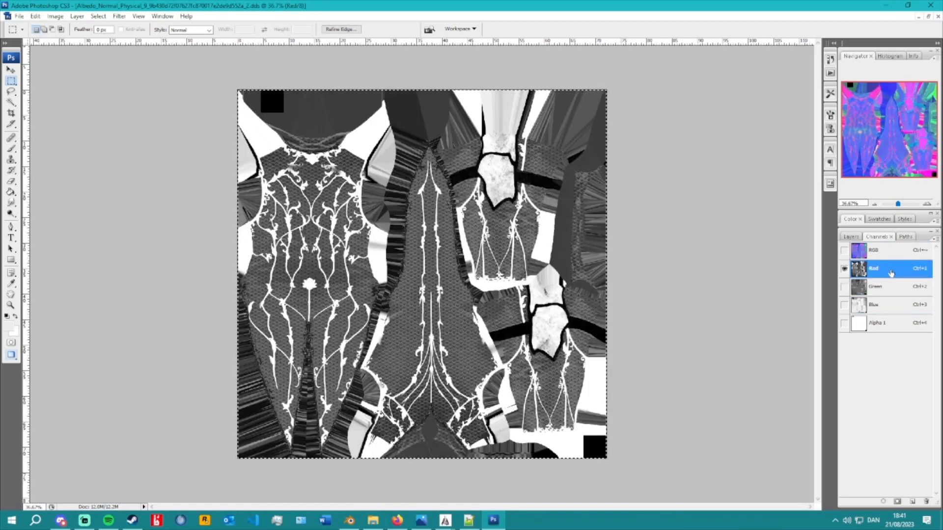
click(884, 305)
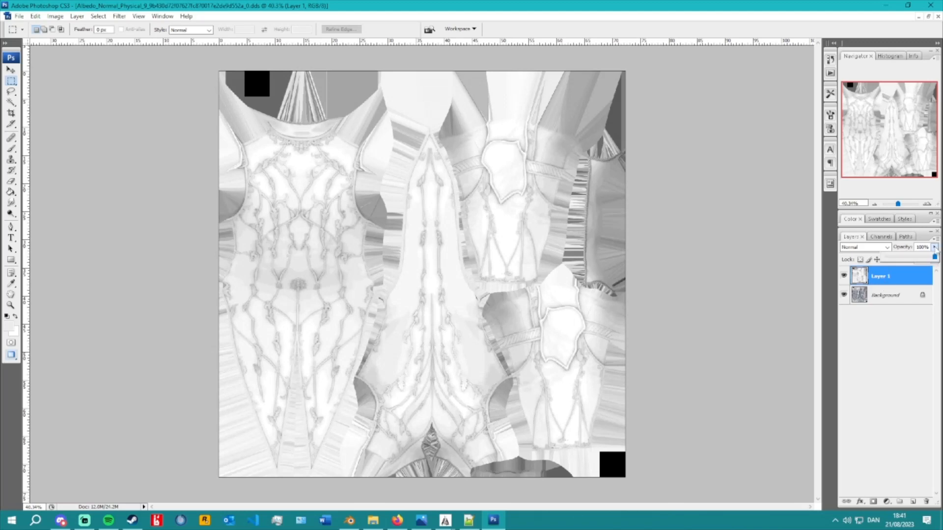
- Set Layer 1 to about 63% opacity in Overlay blend mode
drag(934, 254, 916, 254)
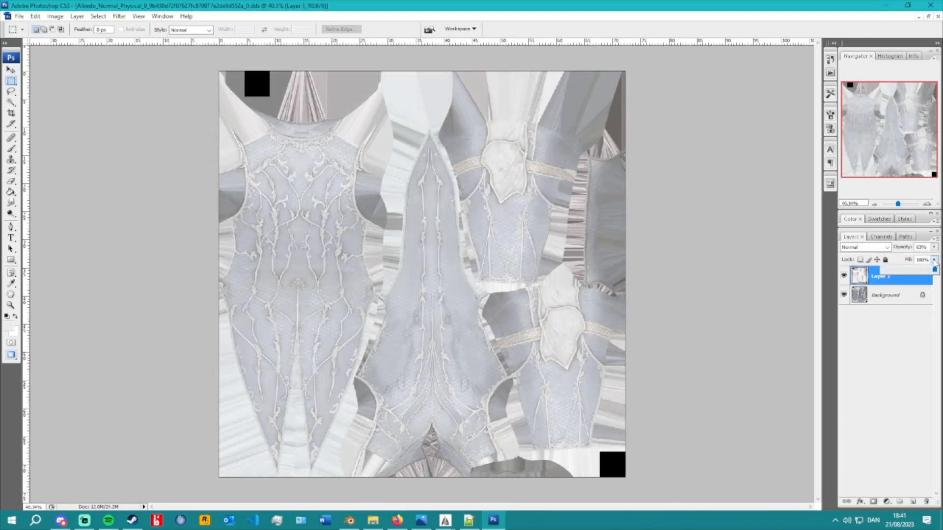
click(864, 247)
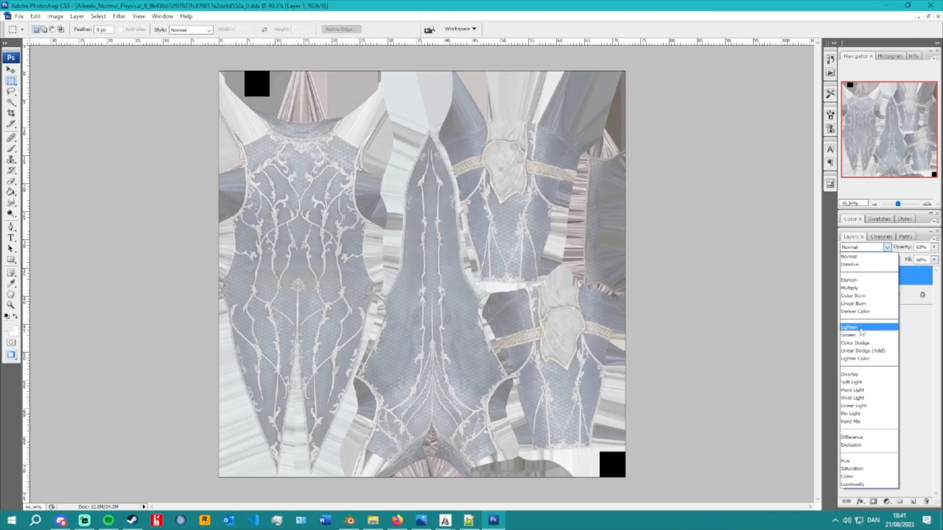
click(849, 374)
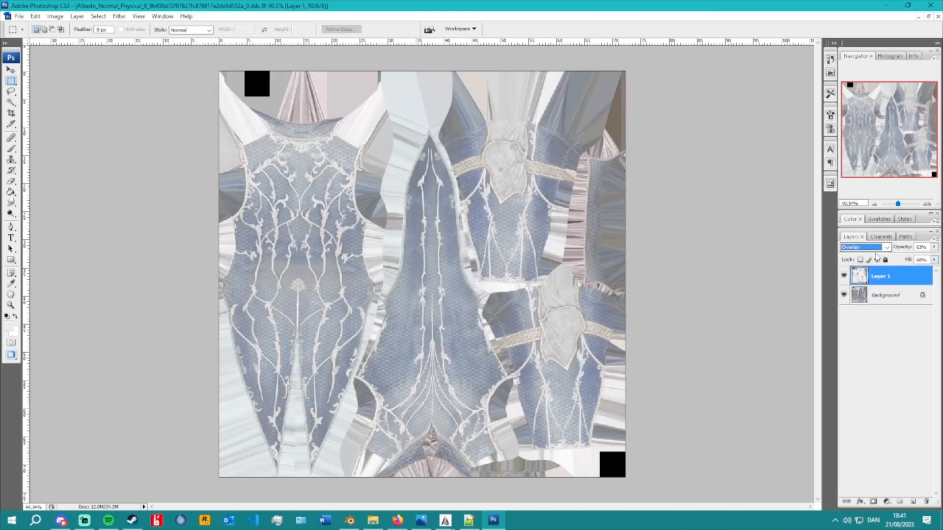
click(865, 247)
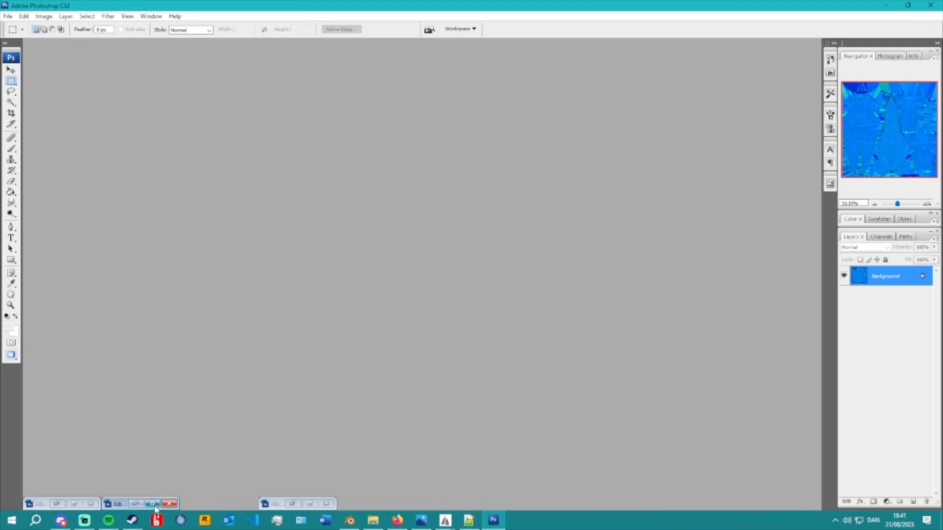
- Magic Wand the white filigree in the normal map's Red channel for albedo Layer 2
click(139, 504)
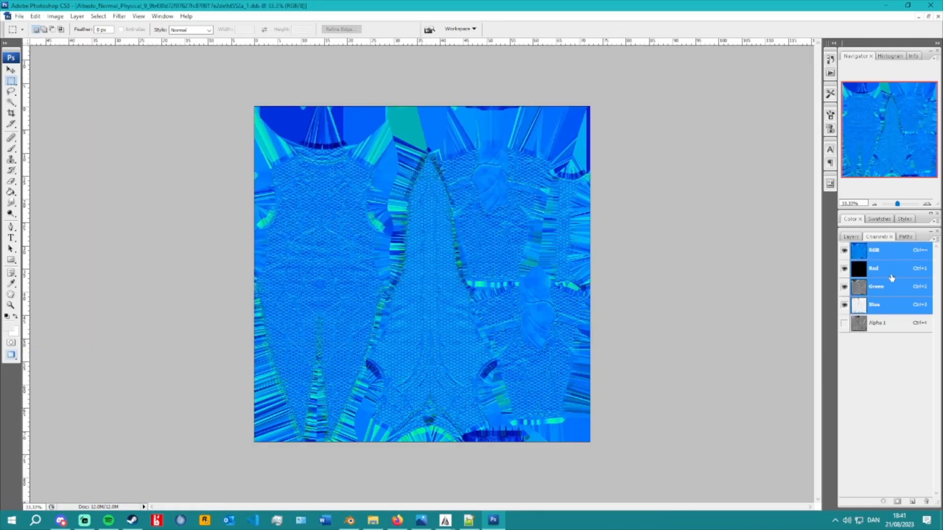
click(875, 286)
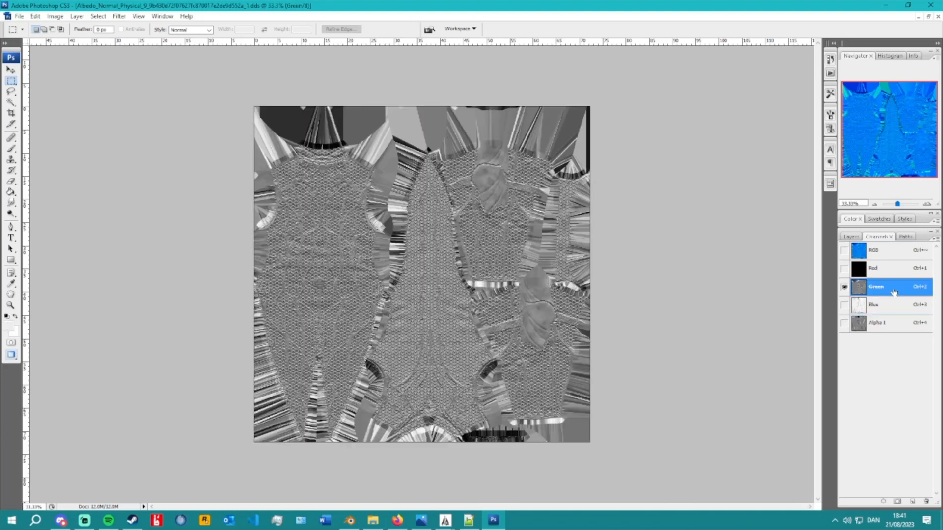
click(889, 305)
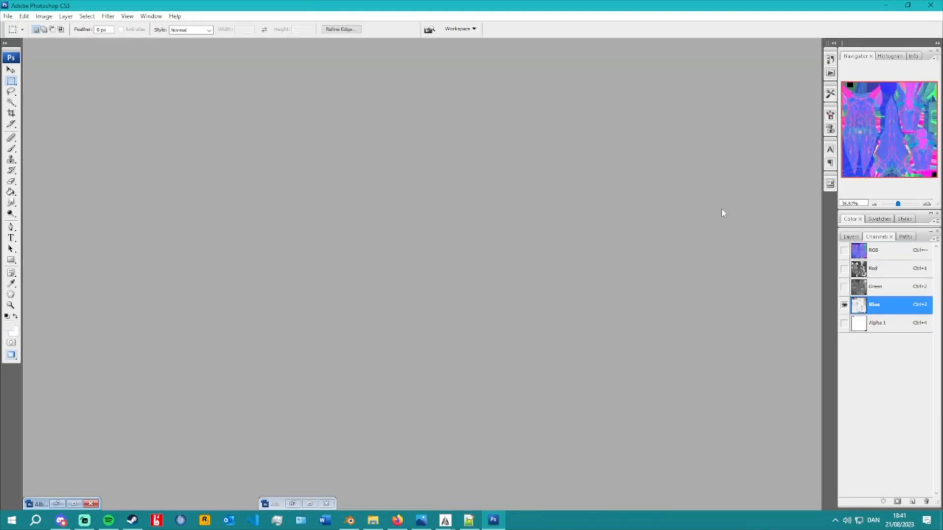
click(889, 268)
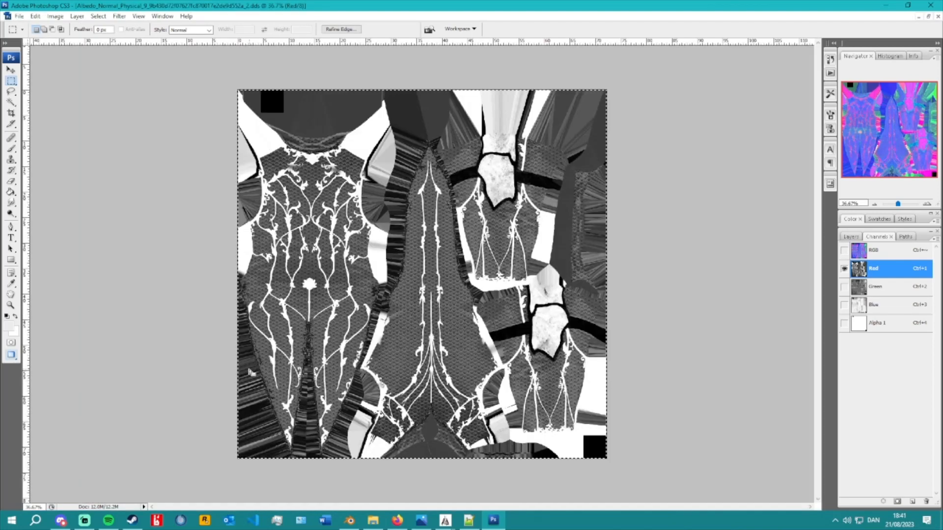
mouse_move(253, 105)
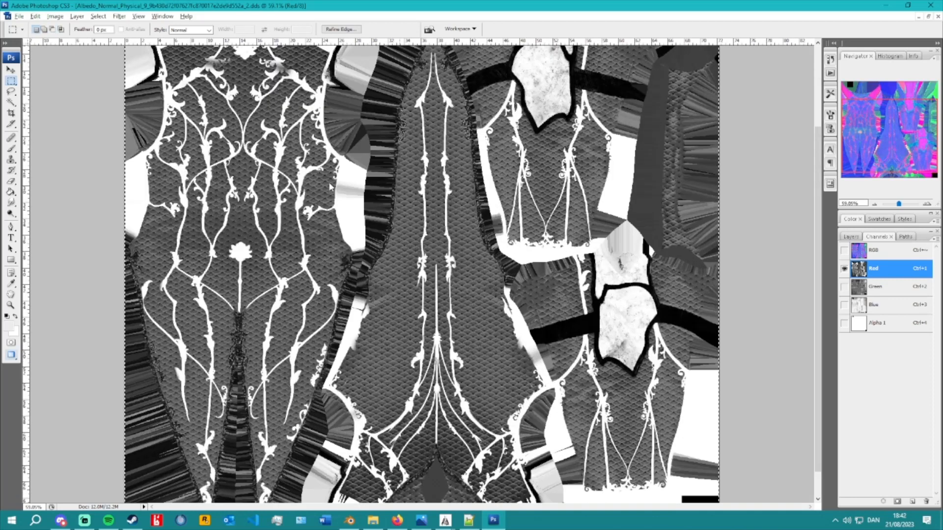
mouse_move(224, 240)
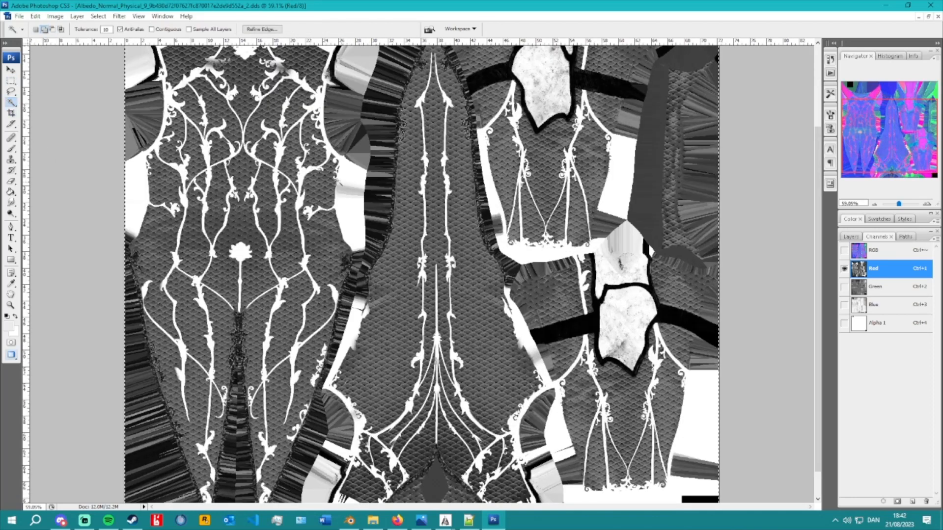
click(97, 16)
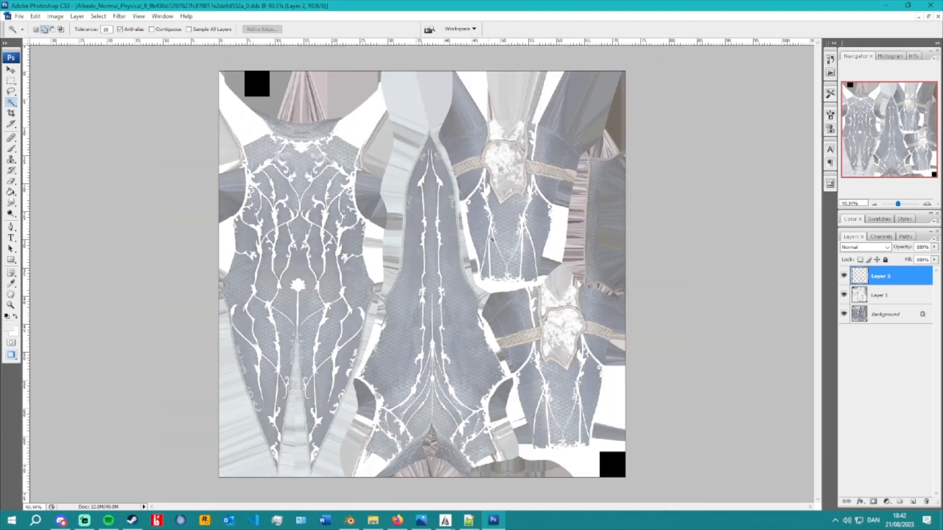
click(880, 294)
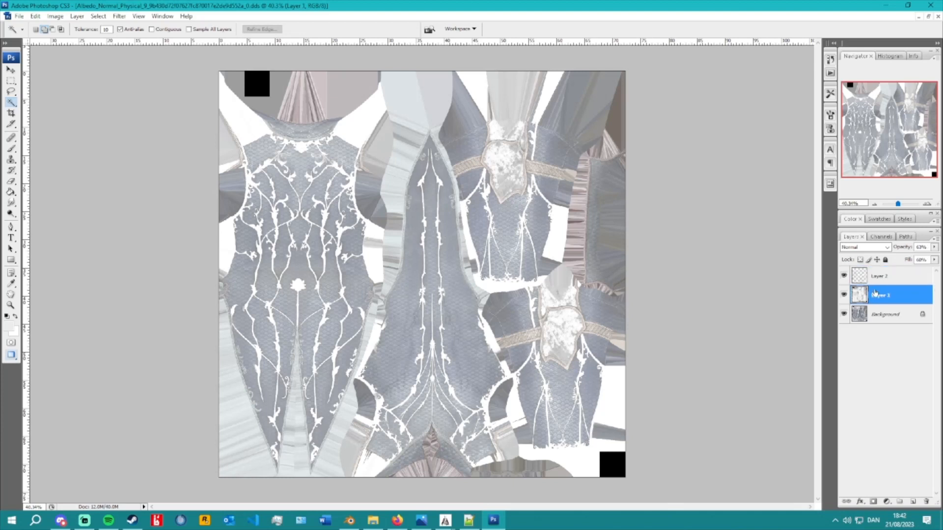
click(883, 275)
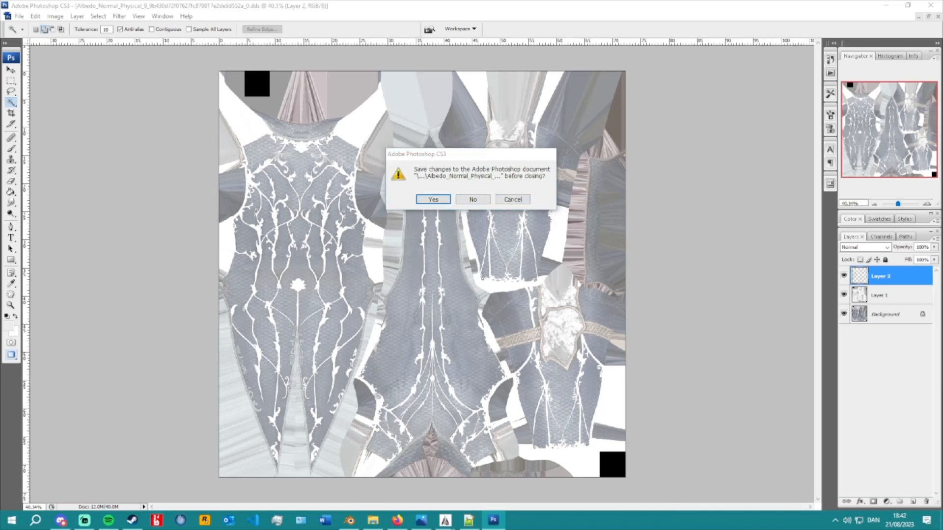
- Answer the save prompt when closing the edited albedo document
click(472, 199)
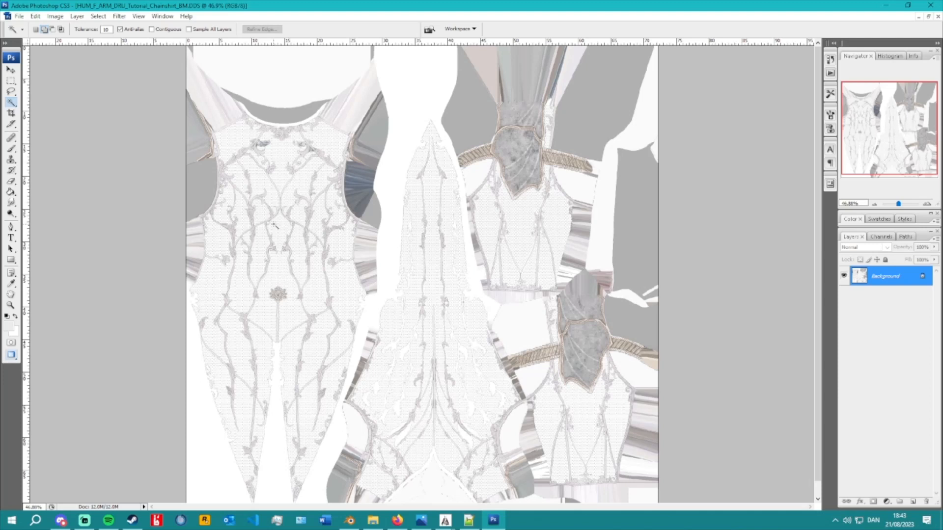
mouse_move(661, 402)
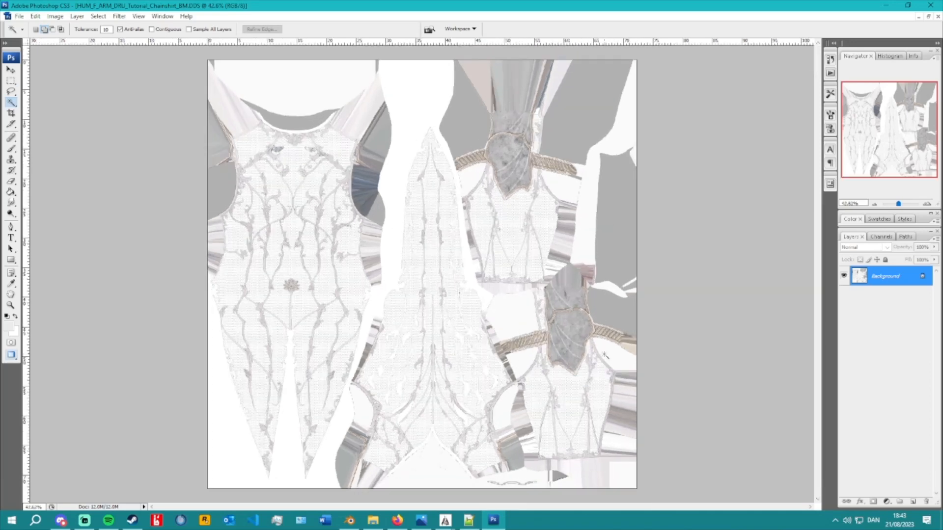
mouse_move(610, 353)
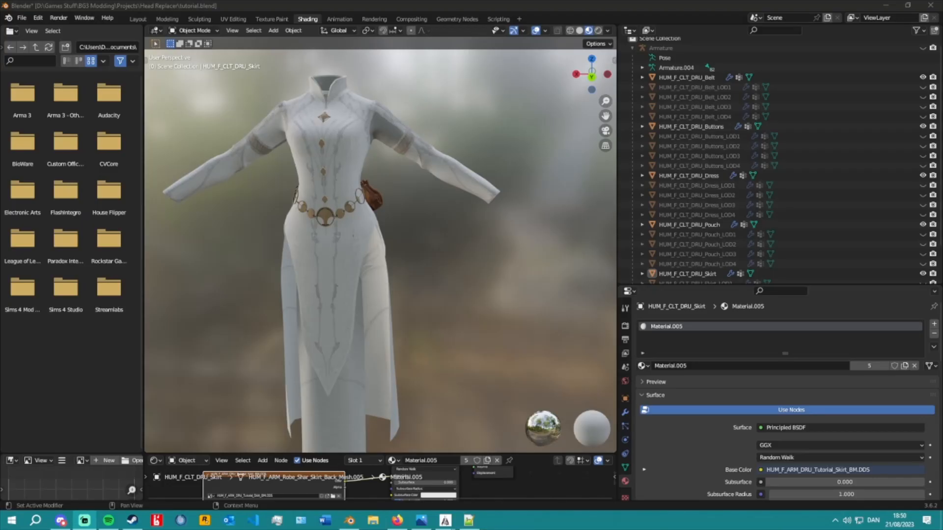
mouse_move(174, 248)
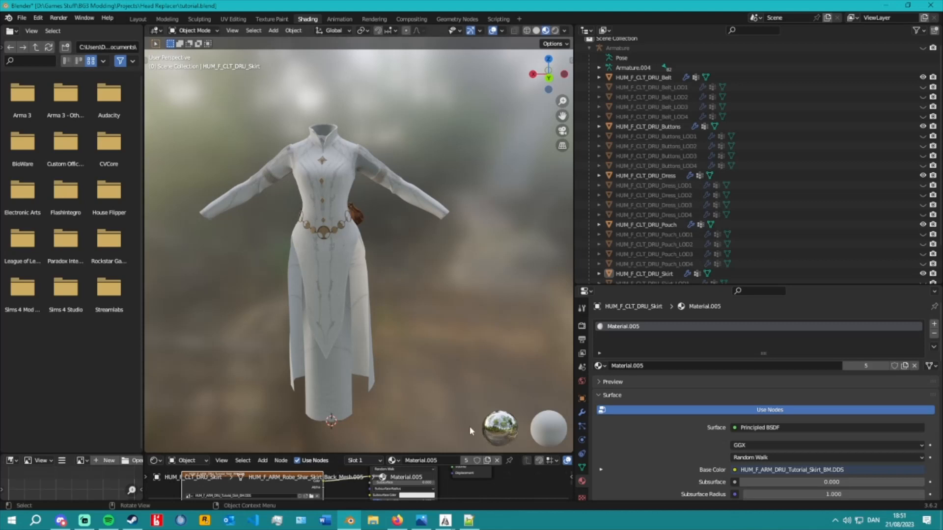
mouse_move(406, 394)
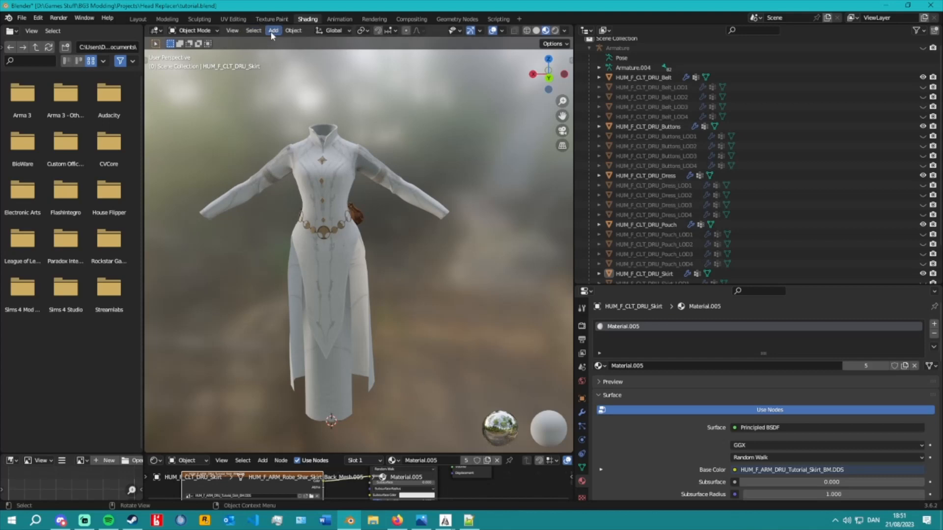
mouse_move(307, 19)
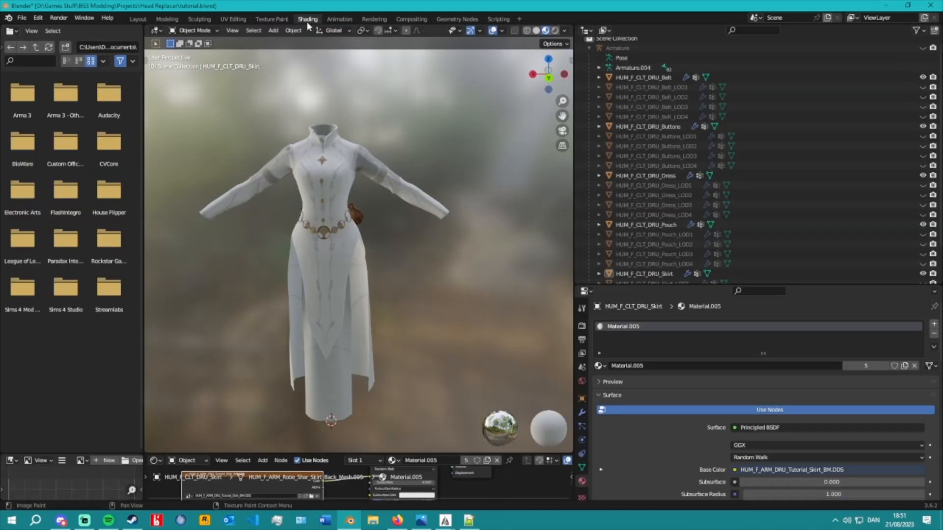
mouse_move(307, 19)
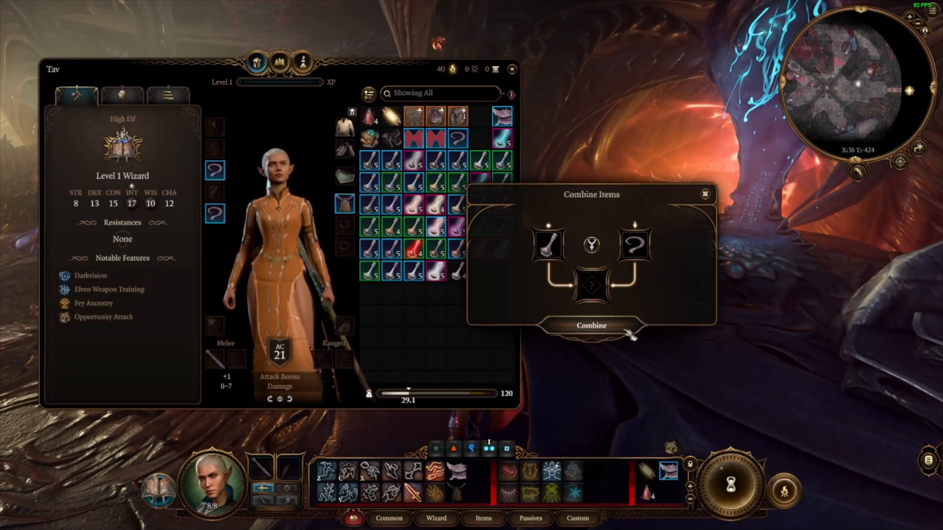
- Confirm combining the dye with the Tutorial Dress, turning it from orange to purple
click(590, 326)
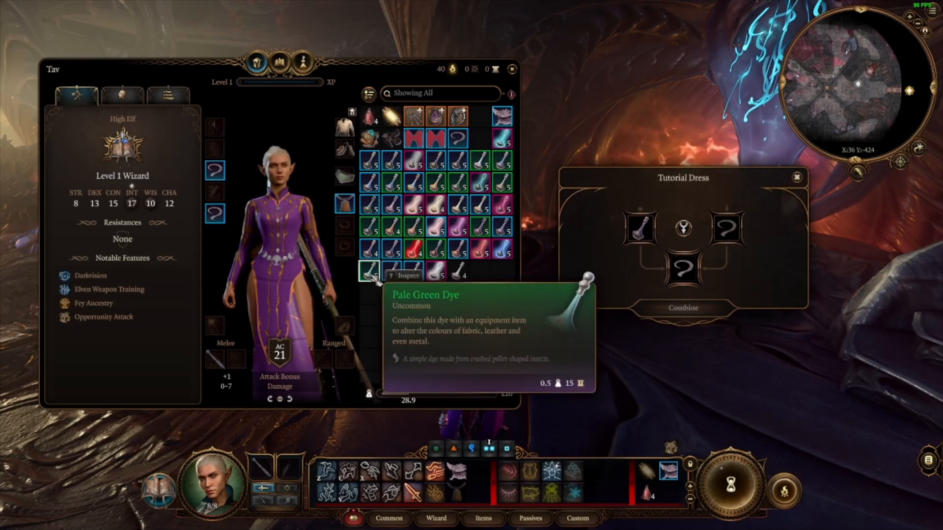